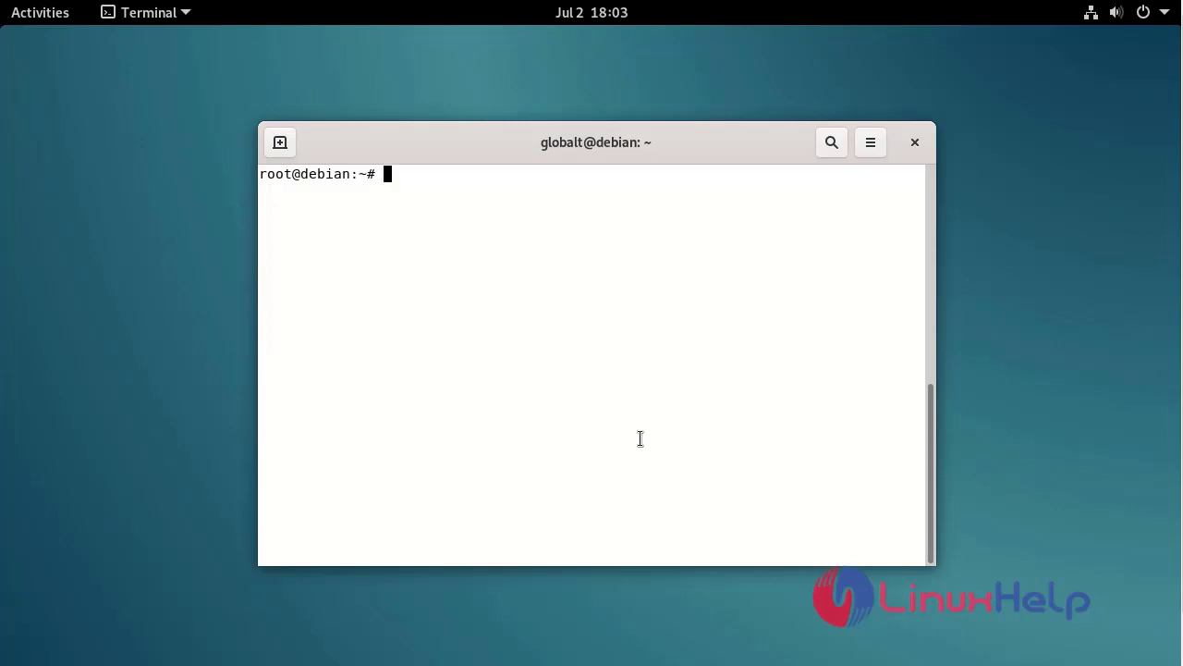
Step: Check the OS release with lsb_release, confirming Debian GNU/Linux 11 (bullseye)
{"action": "type", "text": "lsb"}
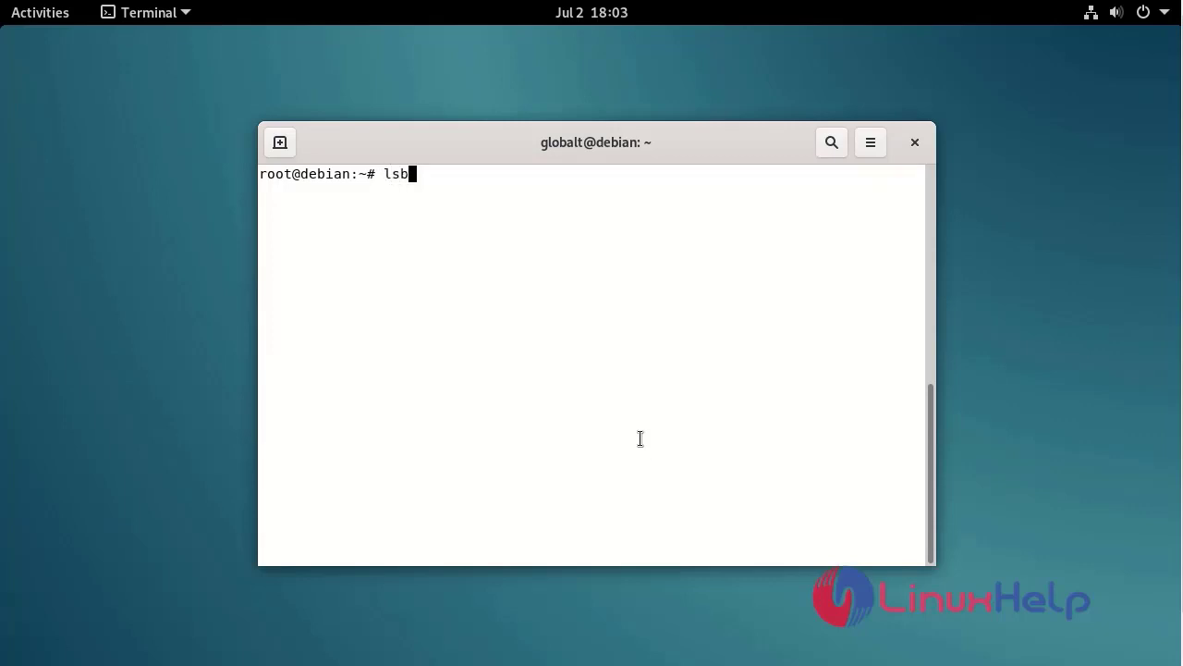
{"action": "type", "text": "_release -"}
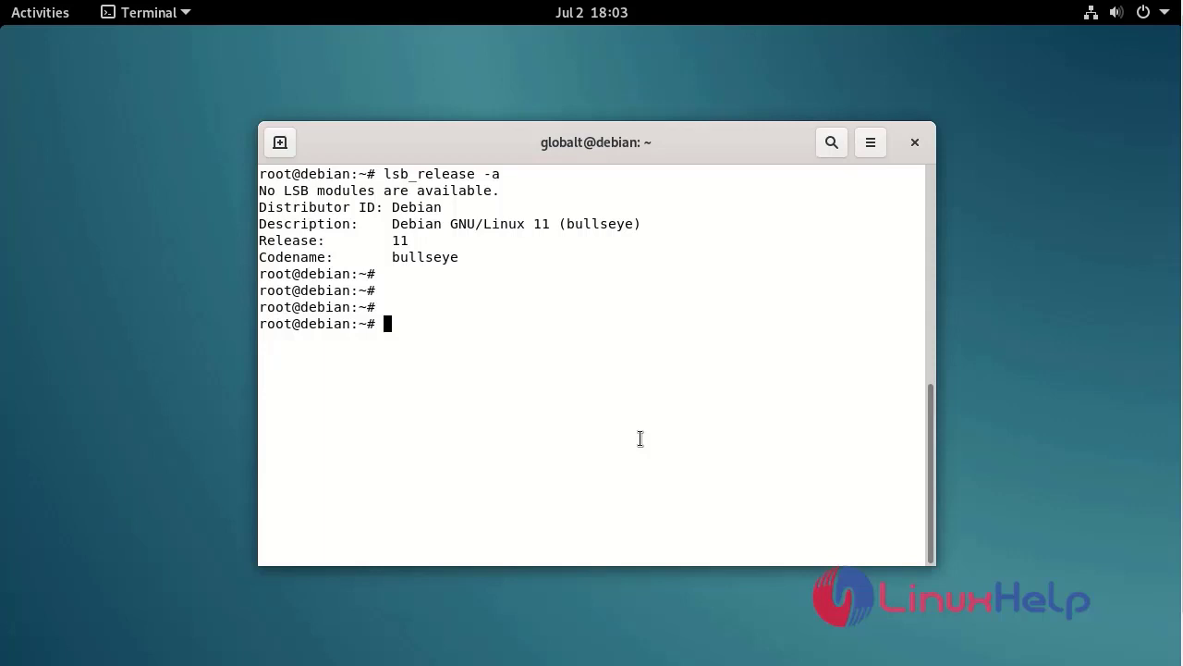
Step: Install the squid package with apt-get, confirming with y
{"action": "type", "text": "apt-get"}
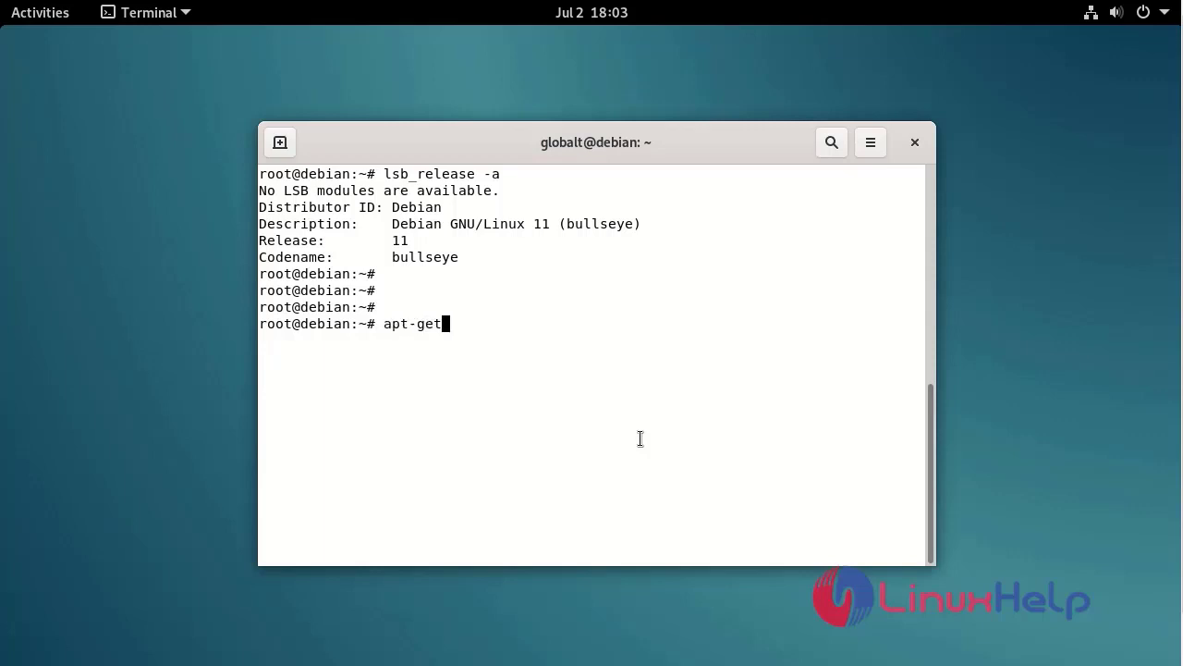
{"action": "type", "text": "install"}
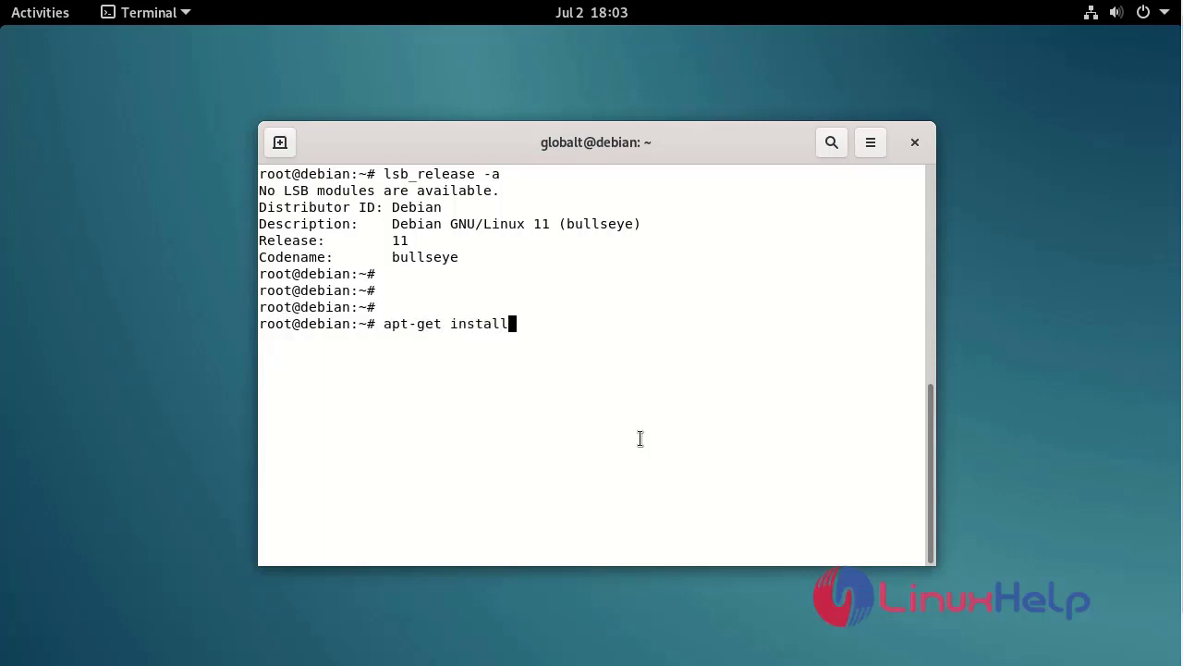
{"action": "type", "text": "squid"}
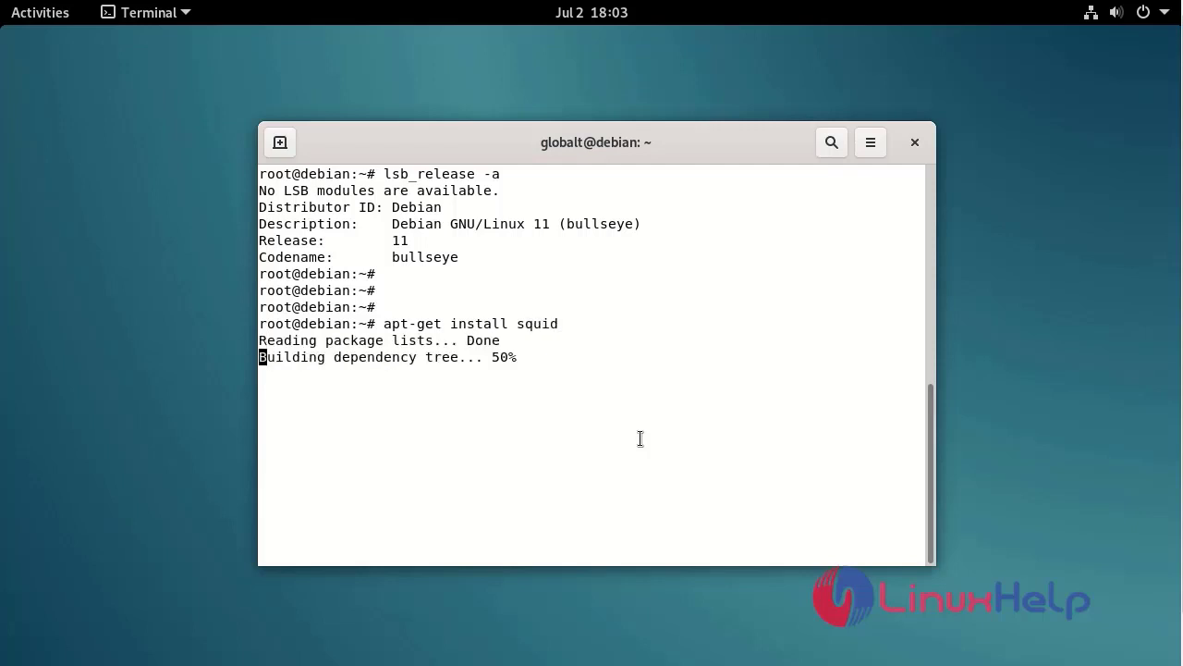
{"action": "type", "text": "y"}
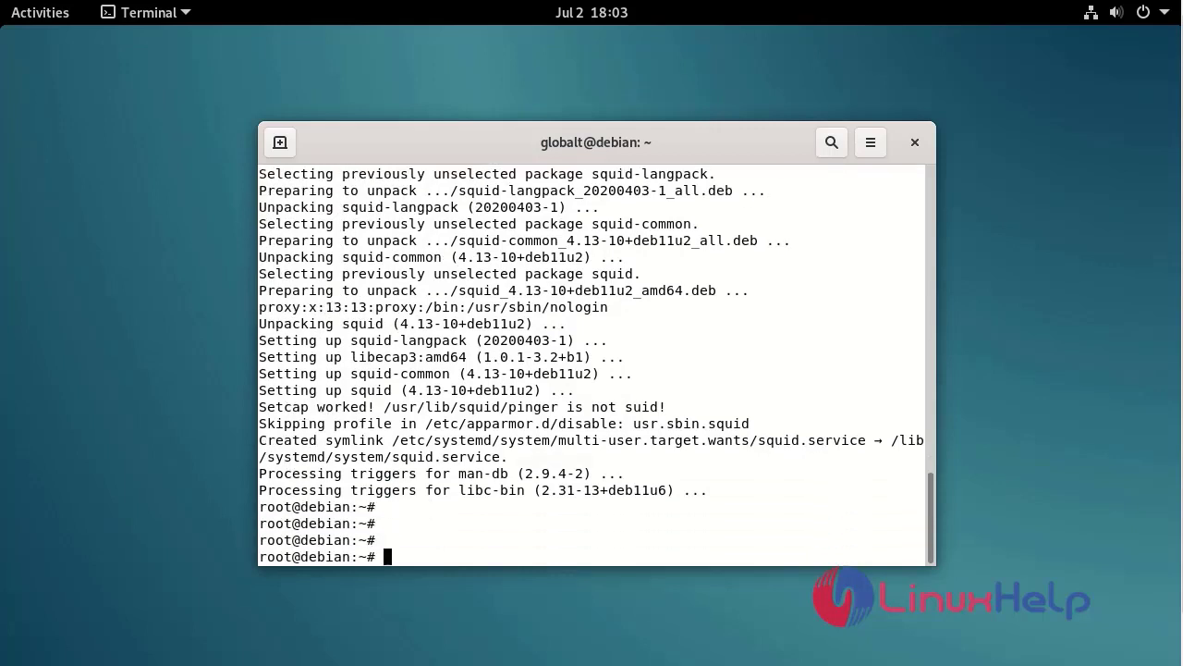
Step: Start the Squid service with systemctl start squid
{"action": "type", "text": "syss"}
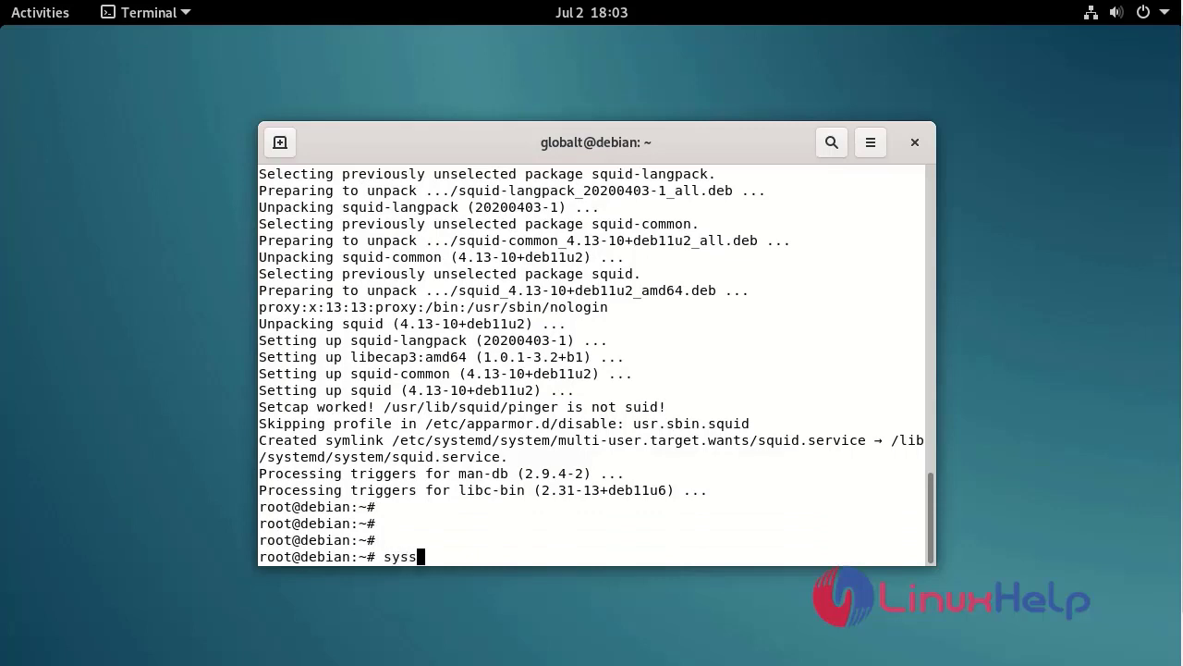
{"action": "type", "text": "tem"}
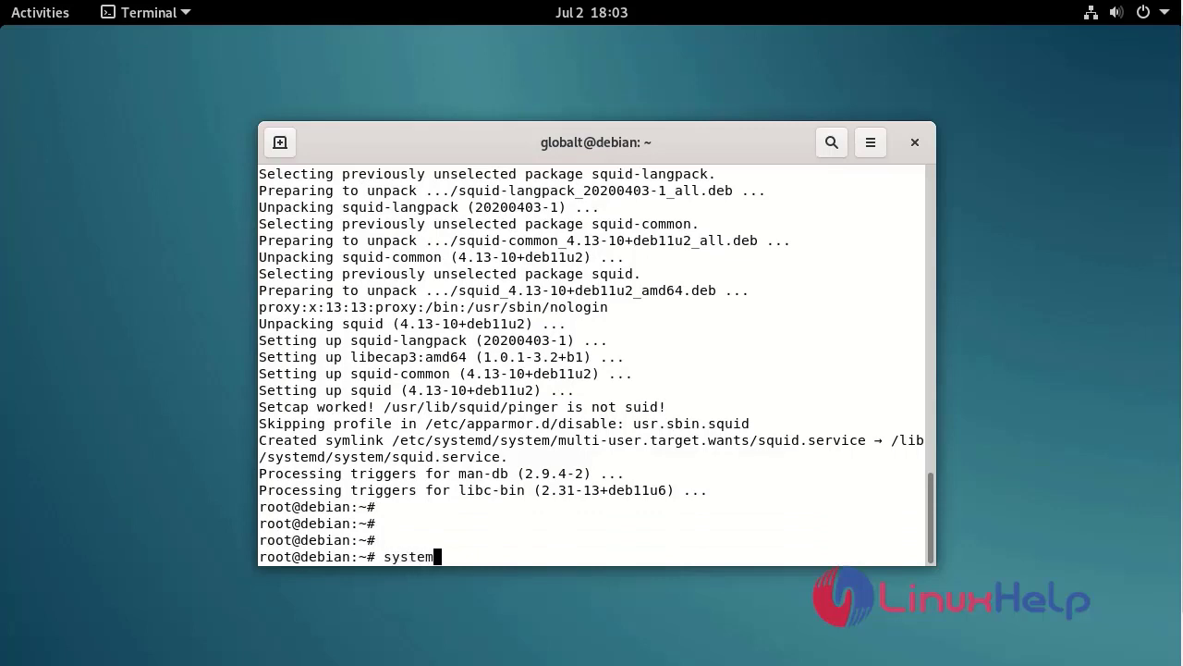
{"action": "type", "text": "ctl start squid"}
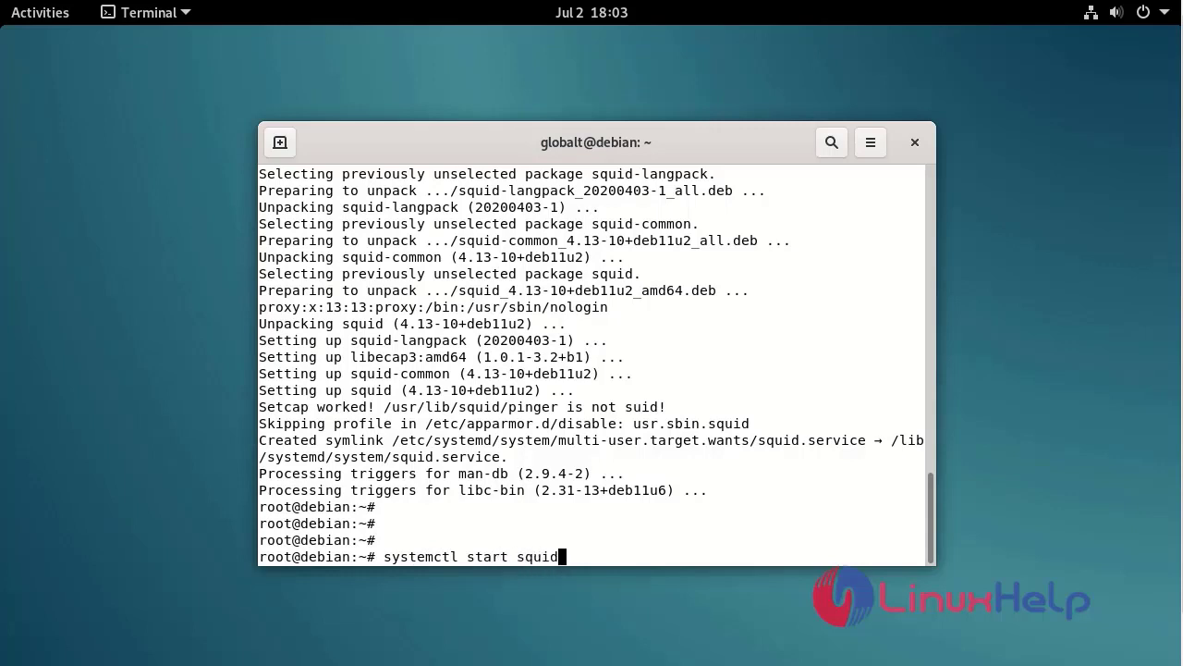
{"action": "key", "text": "Return"}
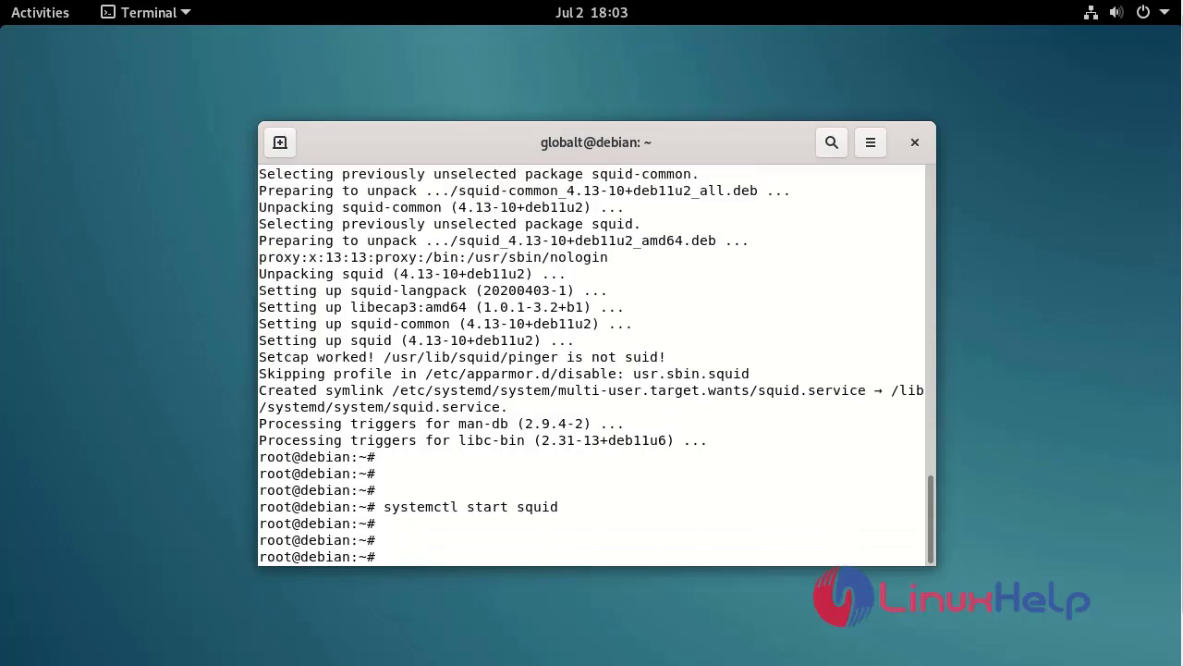
Step: Show the Squid service status, confirming it accepts HTTP socket connections
{"action": "type", "text": "systemctl"}
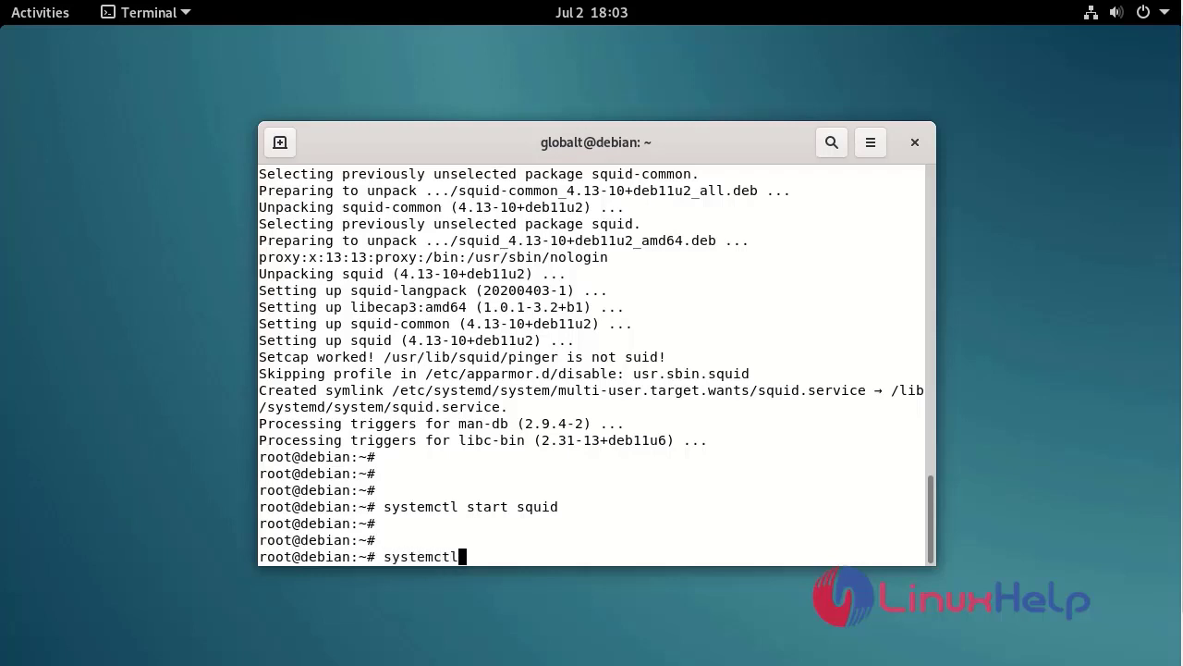
{"action": "type", "text": "status squ"}
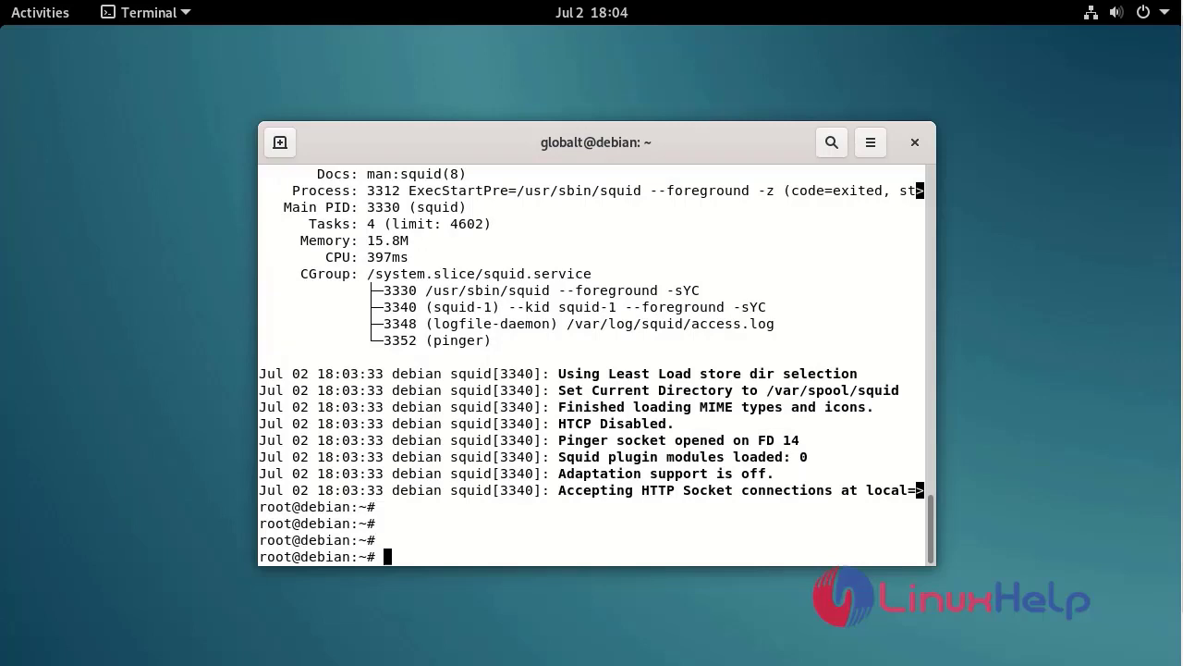
Step: Open /etc/squid/squid.conf in vim for editing
{"action": "type", "text": "vim /e"}
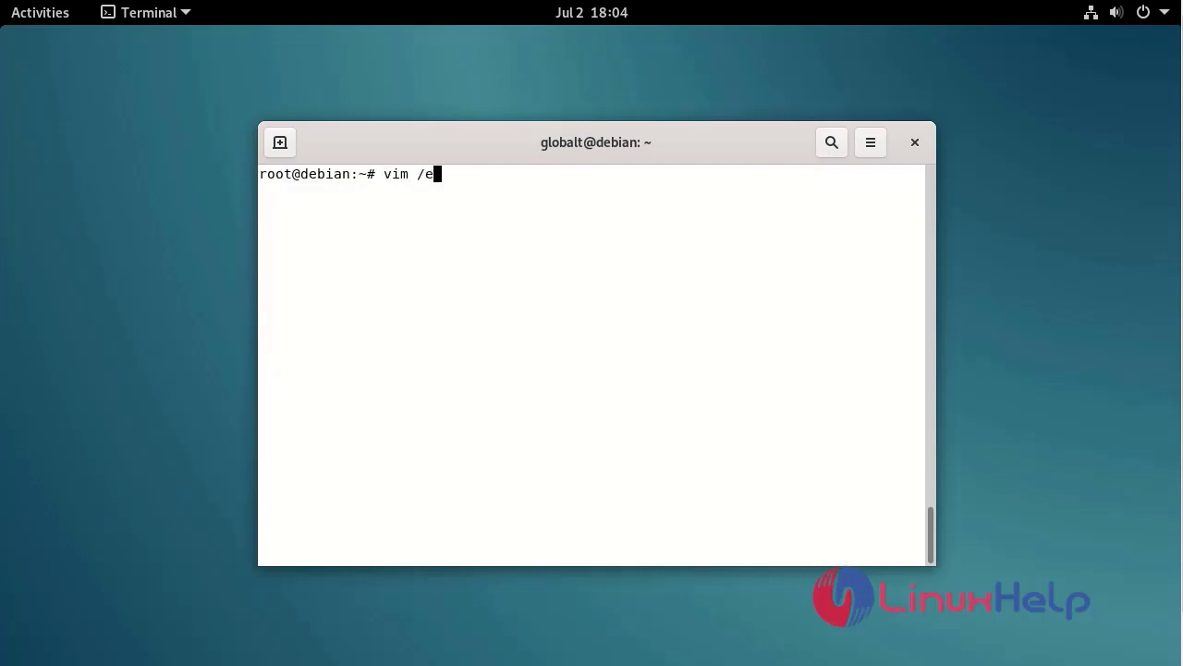
{"action": "type", "text": "tc/squ"}
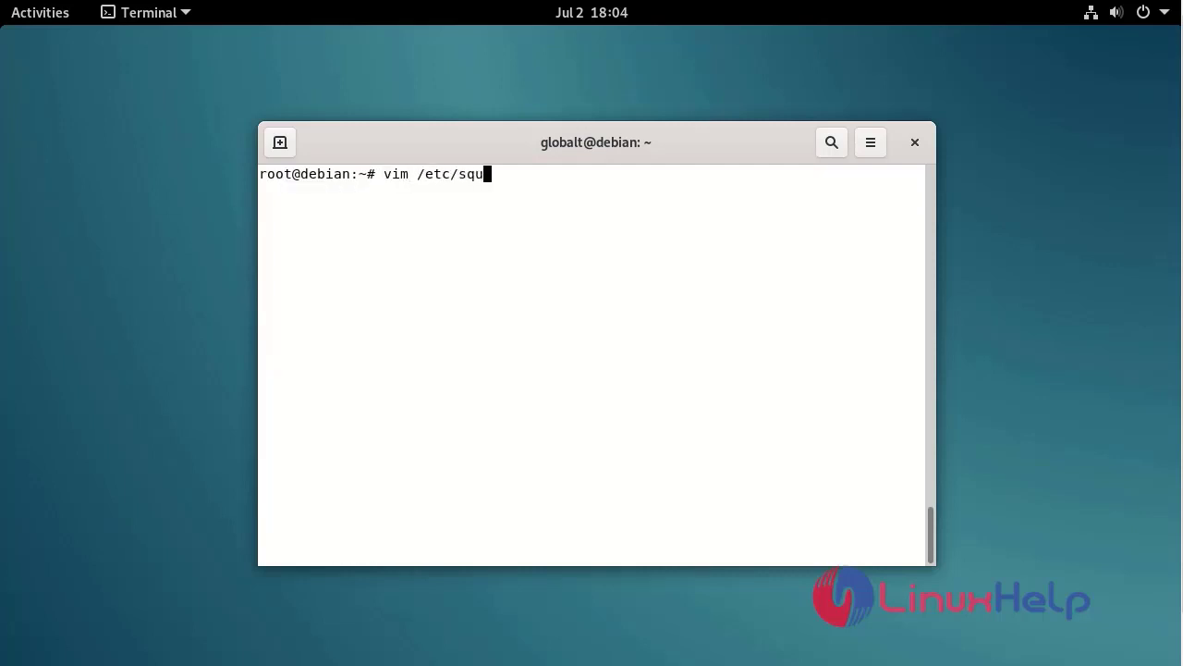
{"action": "type", "text": "id/squid.conf"}
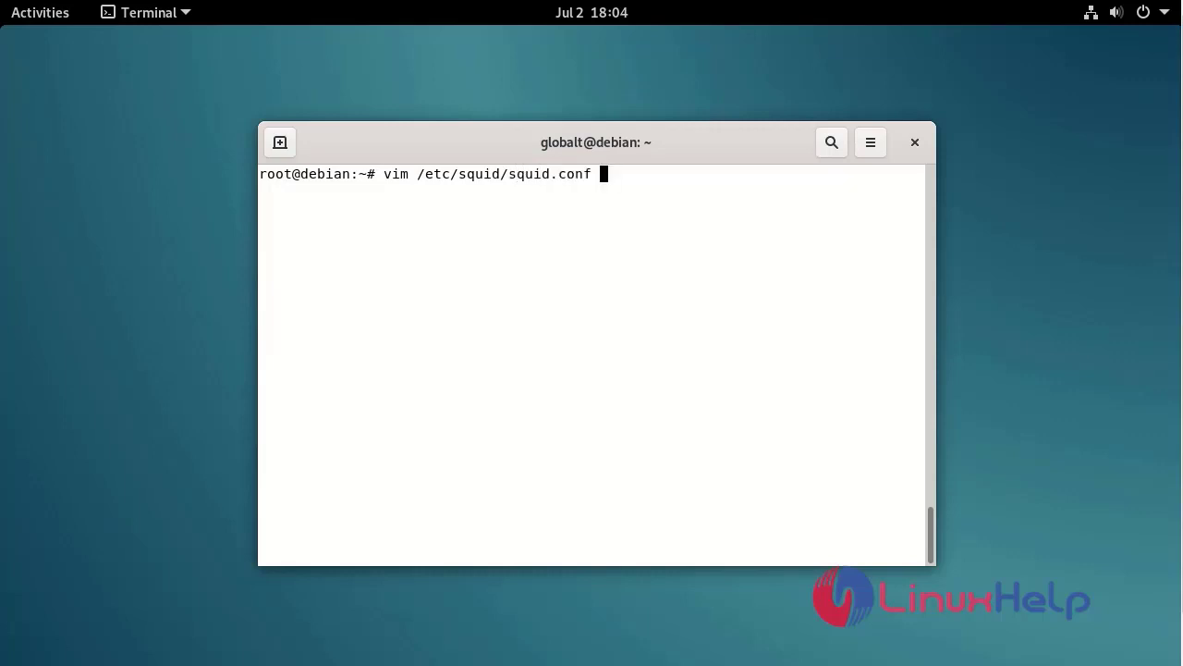
Step: Search for #http and insert blank lines below the include /etc/squid/conf.d/* line
{"action": "type", "text": "/#h"}
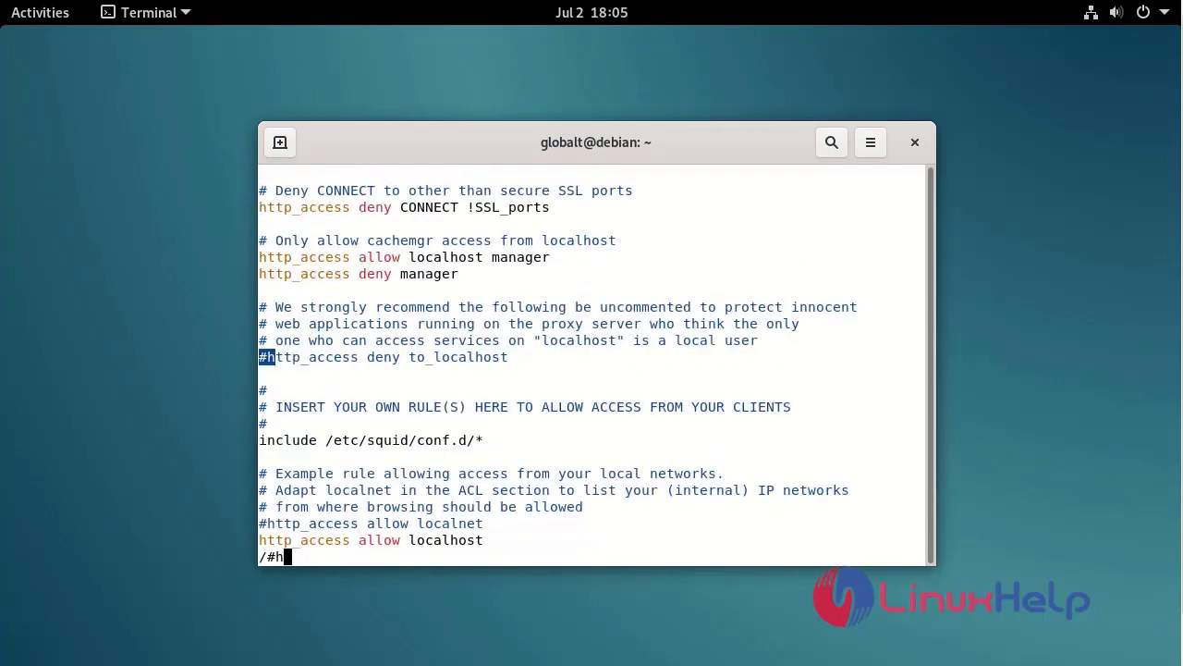
{"action": "type", "text": "ttp"}
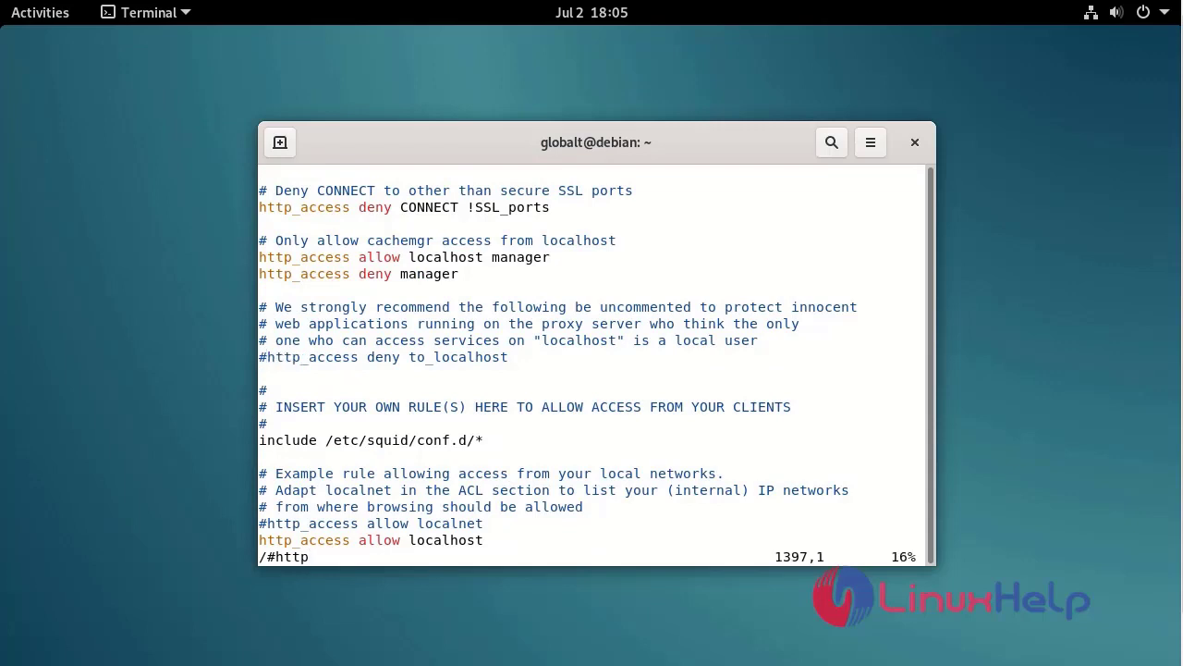
{"action": "key", "text": "i"}
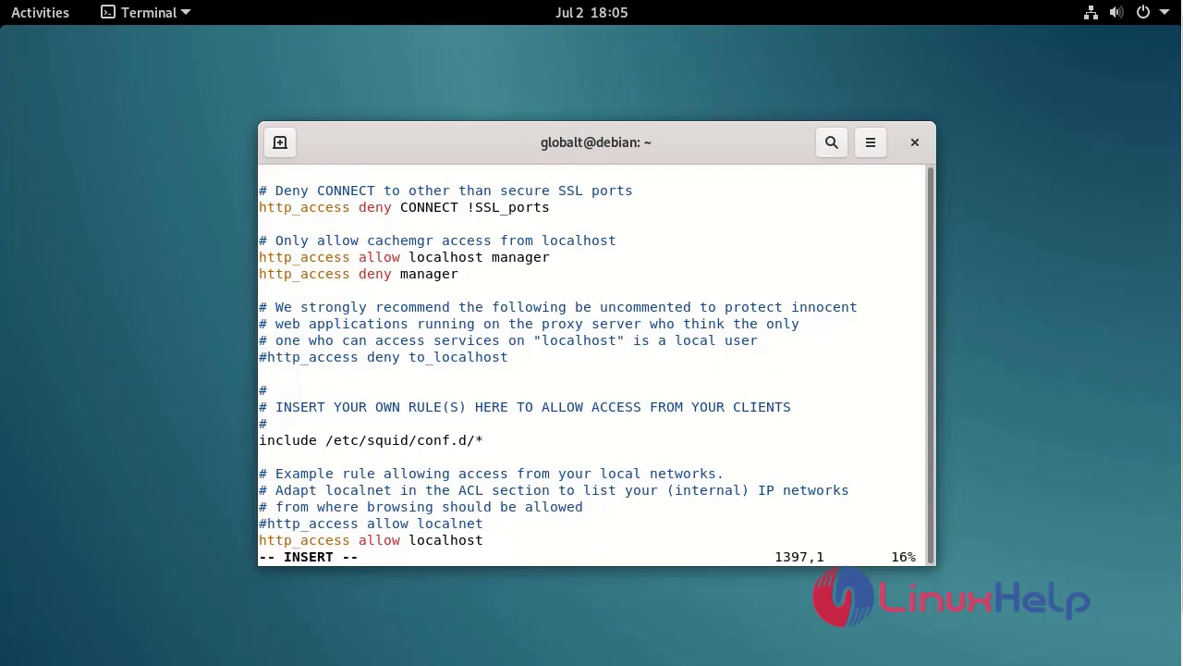
{"action": "key", "text": "Down"}
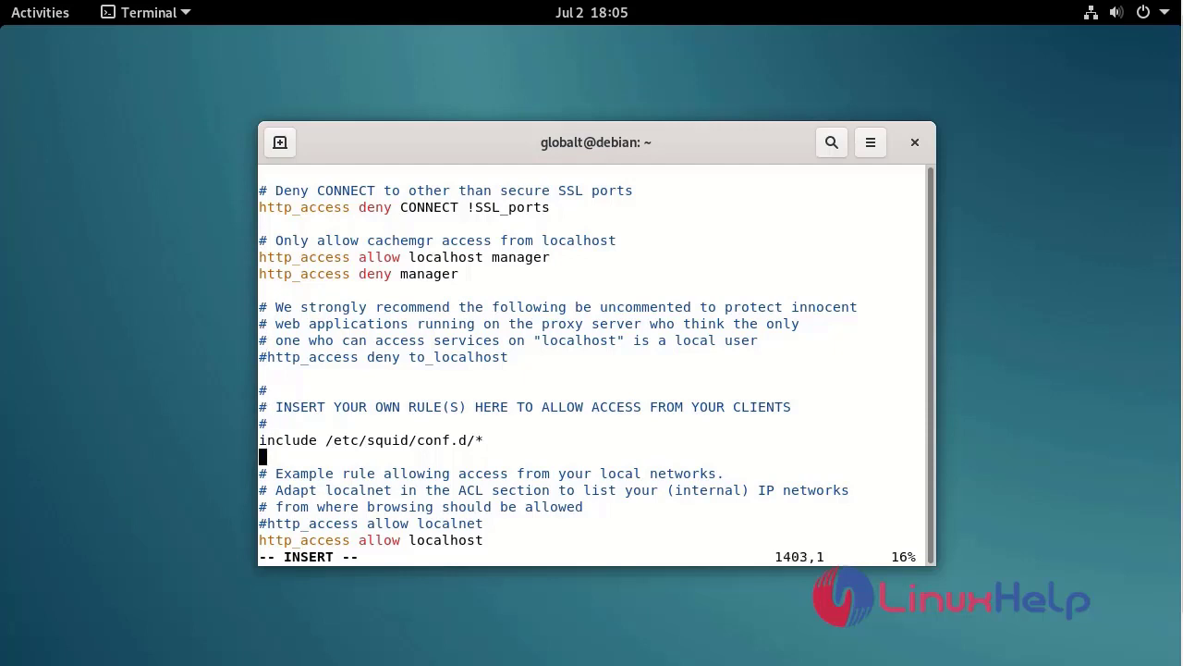
{"action": "key", "text": "Down"}
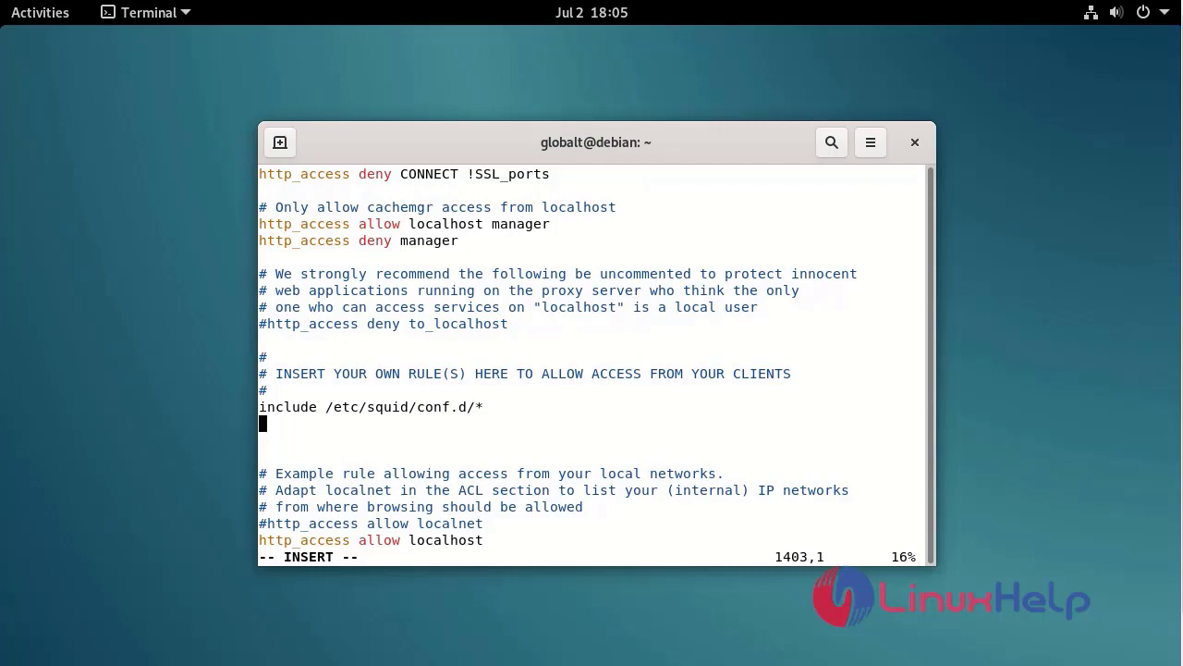
Step: Add the ACL line acl newlist src 192.168.6.131
{"action": "type", "text": "acl ne"}
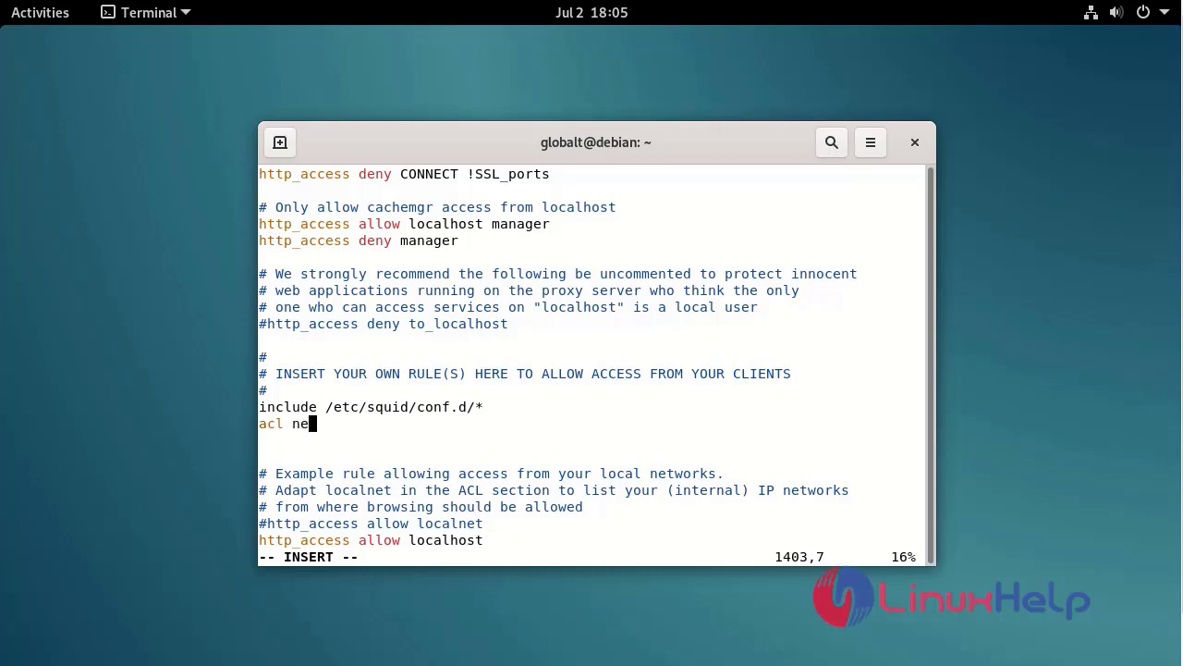
{"action": "type", "text": "wlist"}
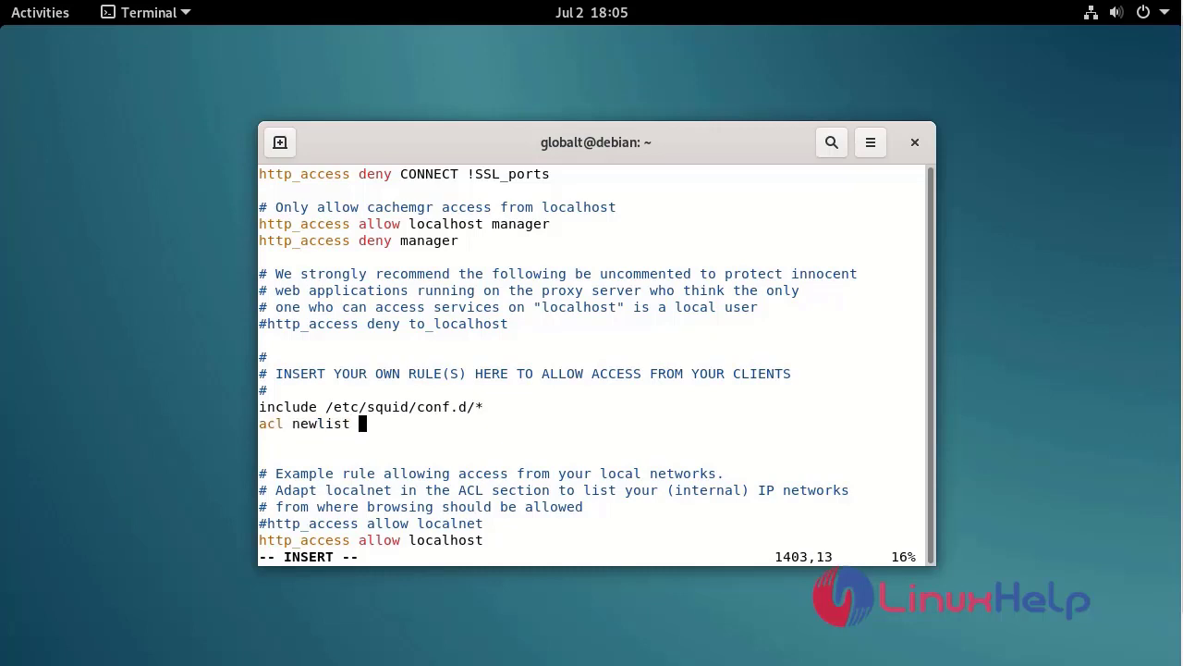
{"action": "type", "text": "src"}
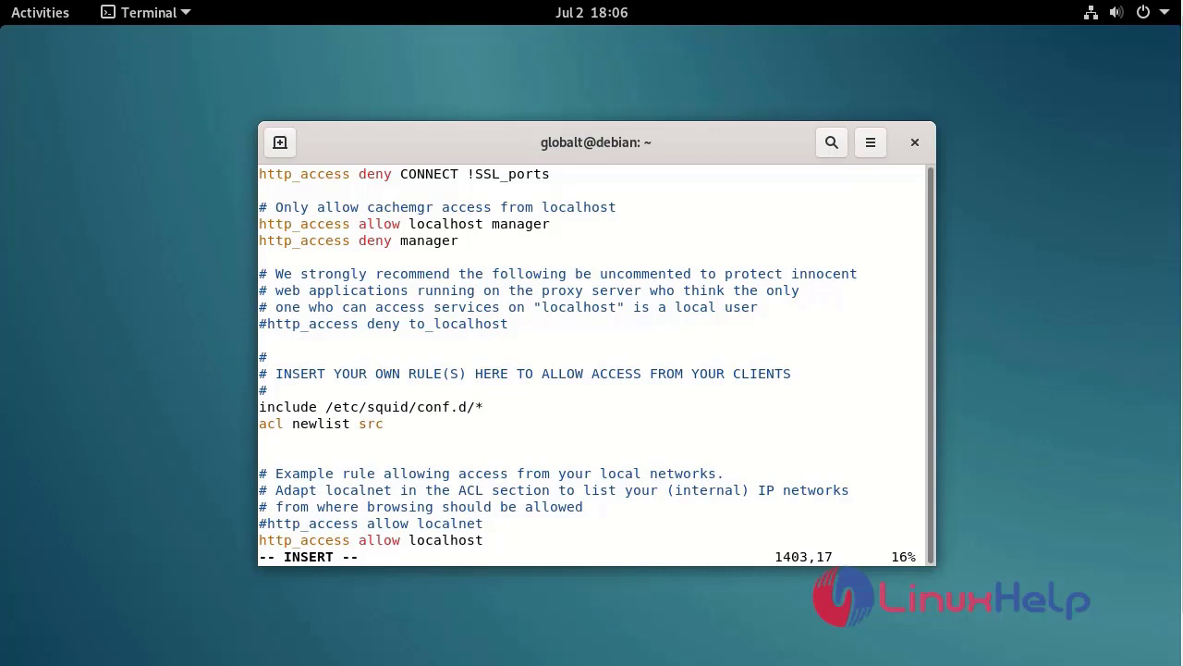
{"action": "type", "text": "192.168."}
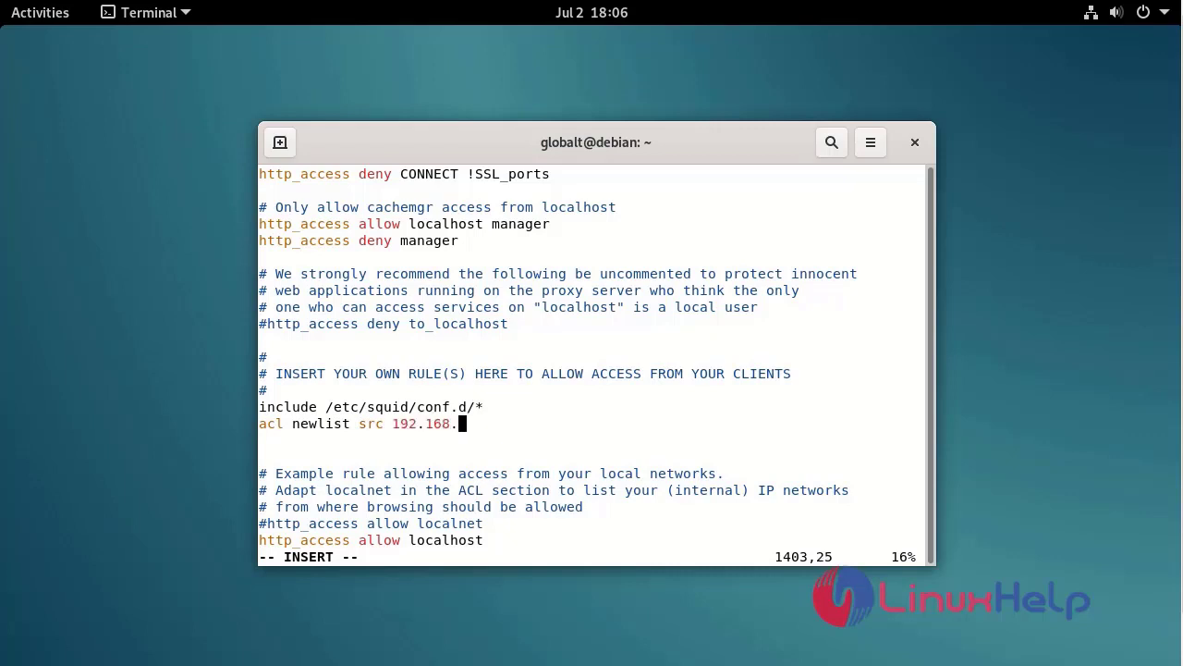
{"action": "type", "text": "6.131"}
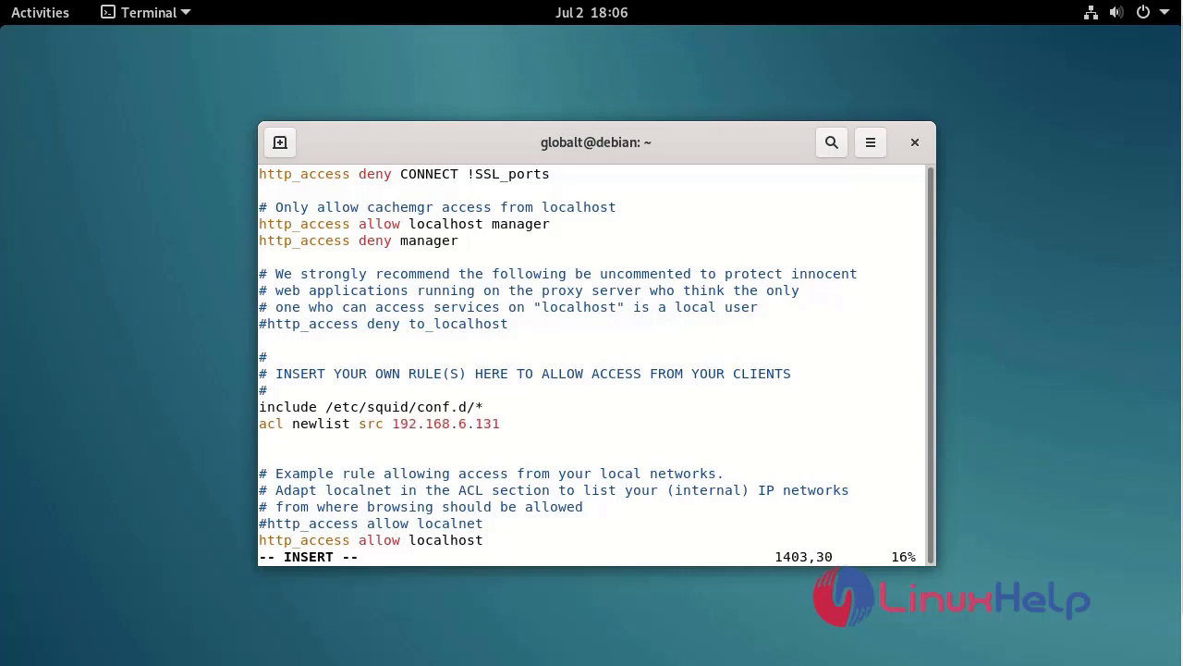
Step: Add the ACL line acl blok dstdomain "/etc/squid/block.txt"
{"action": "type", "text": "a"}
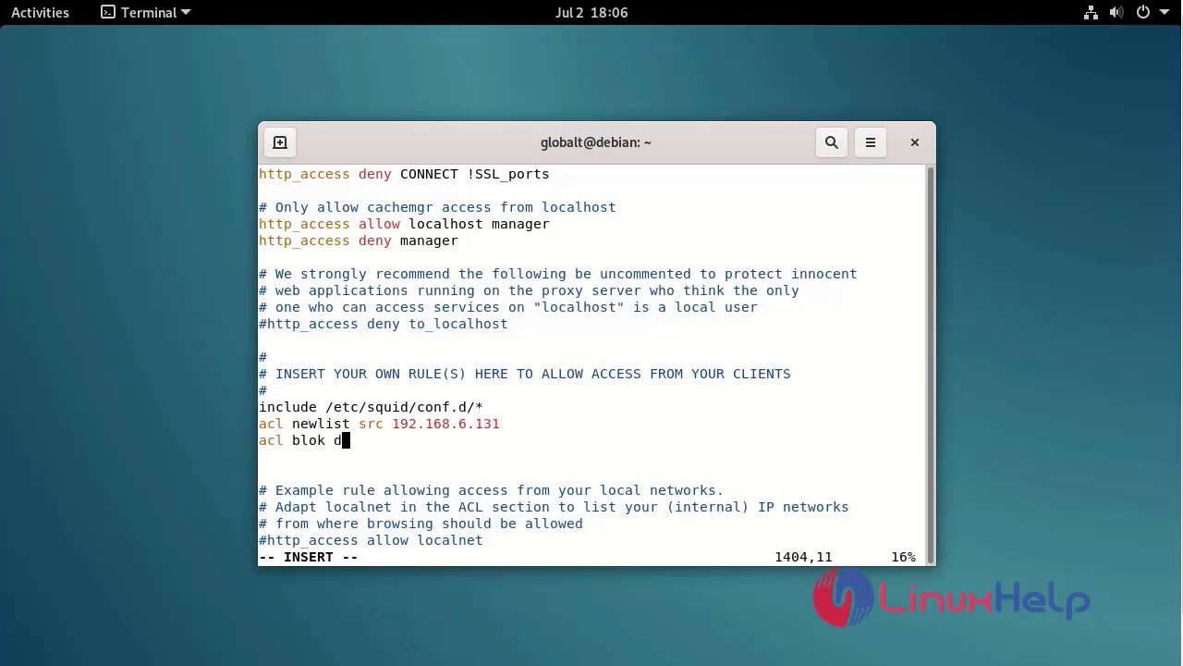
{"action": "type", "text": "stdo"}
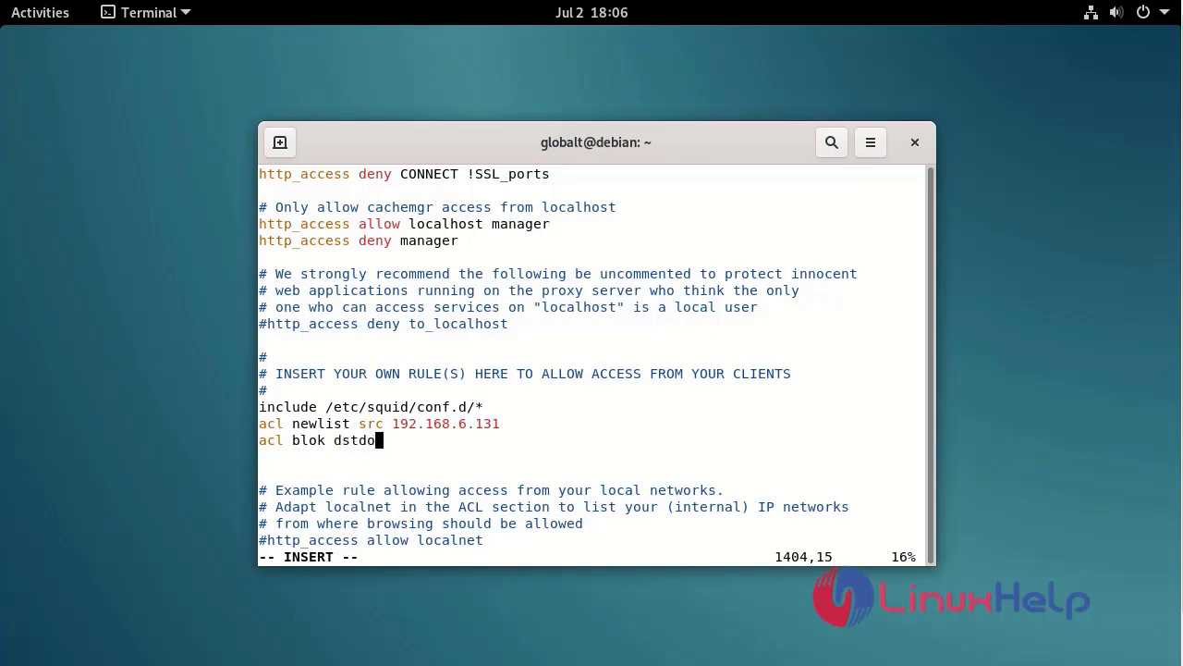
{"action": "type", "text": "main"}
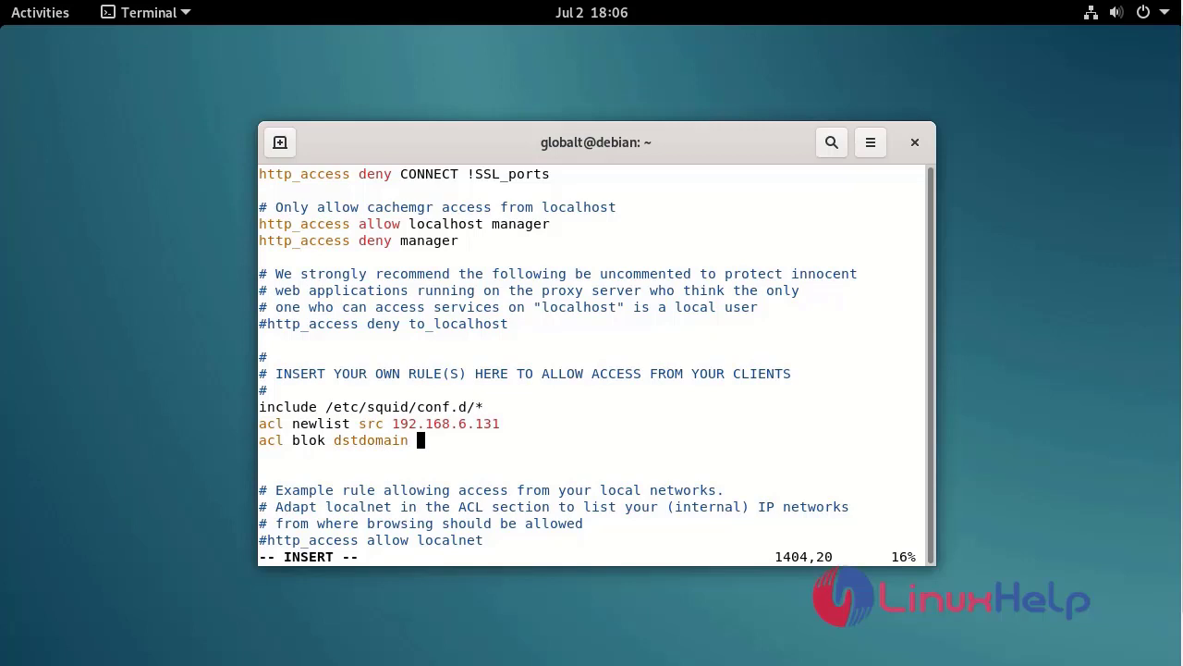
{"action": "type", "text": "\"/e"}
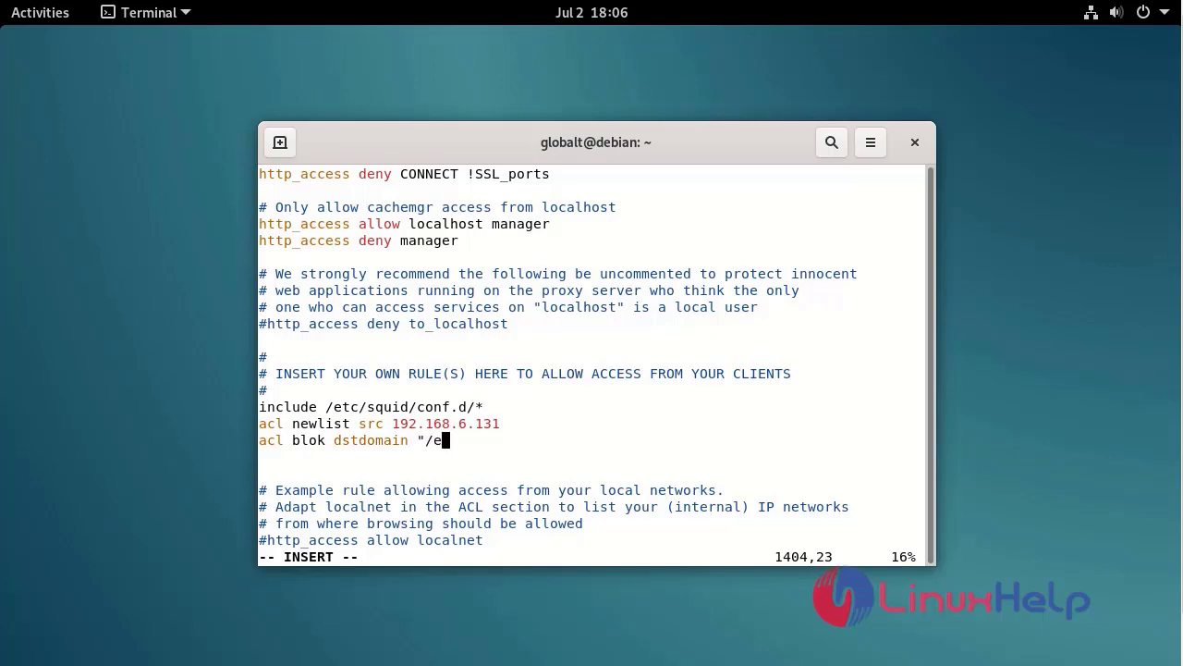
{"action": "type", "text": "tc/squ"}
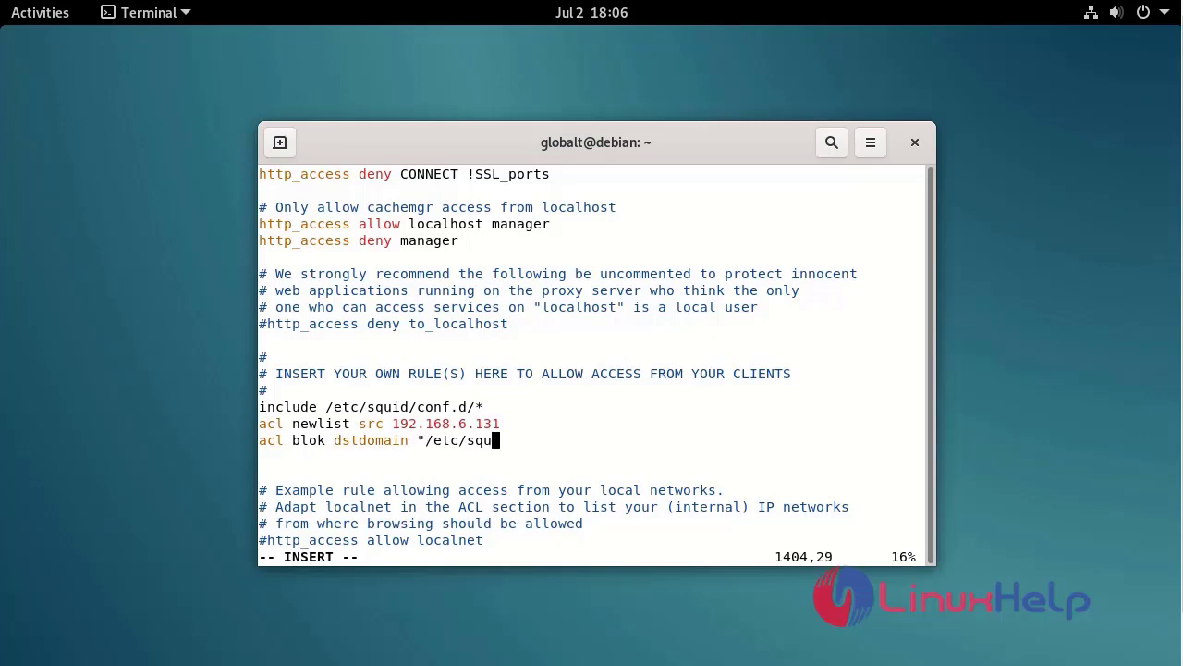
{"action": "type", "text": "id/lock."}
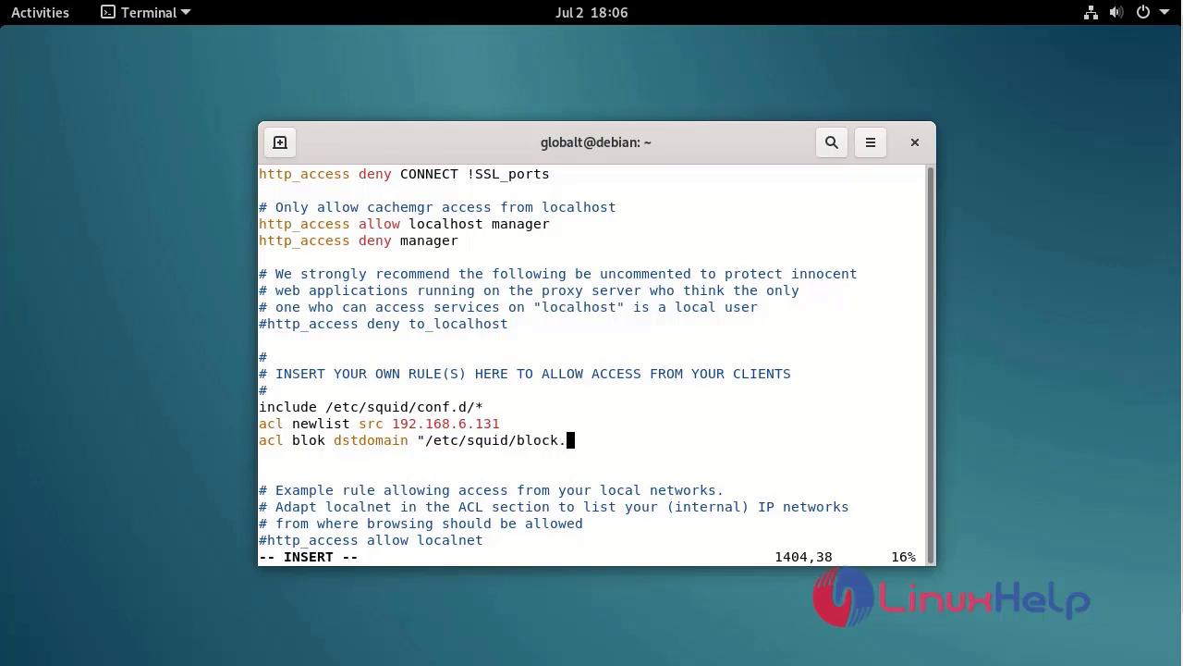
{"action": "type", "text": "txt\""}
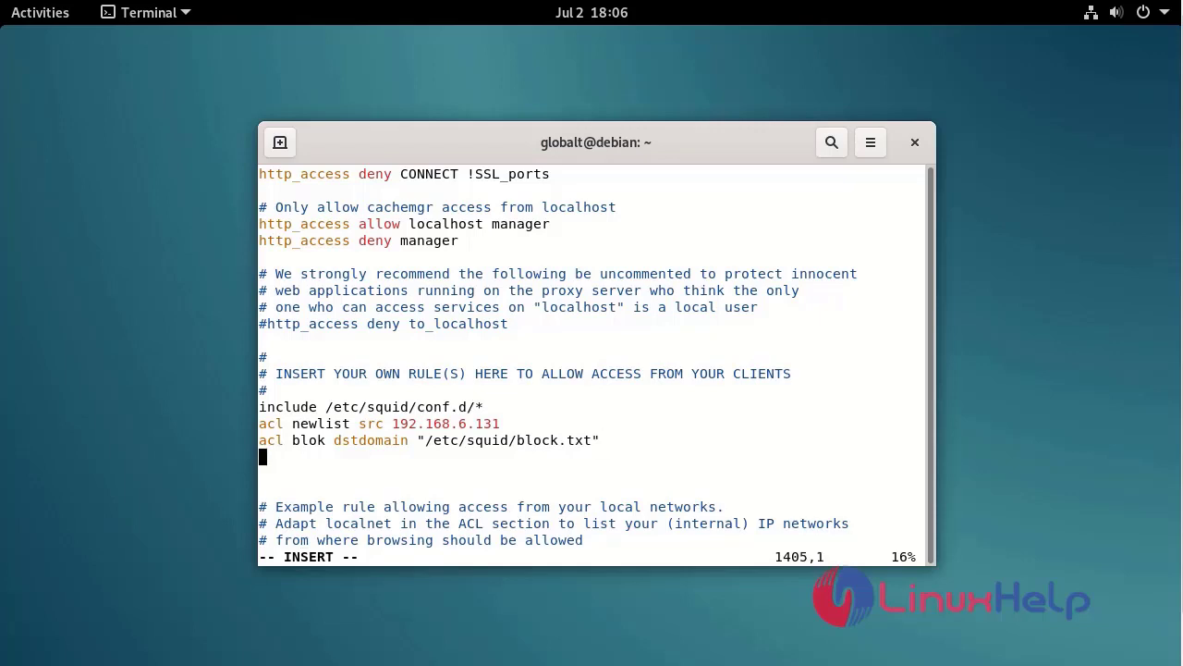
Step: Add the rule http_access deny newlist blok
{"action": "type", "text": "http"}
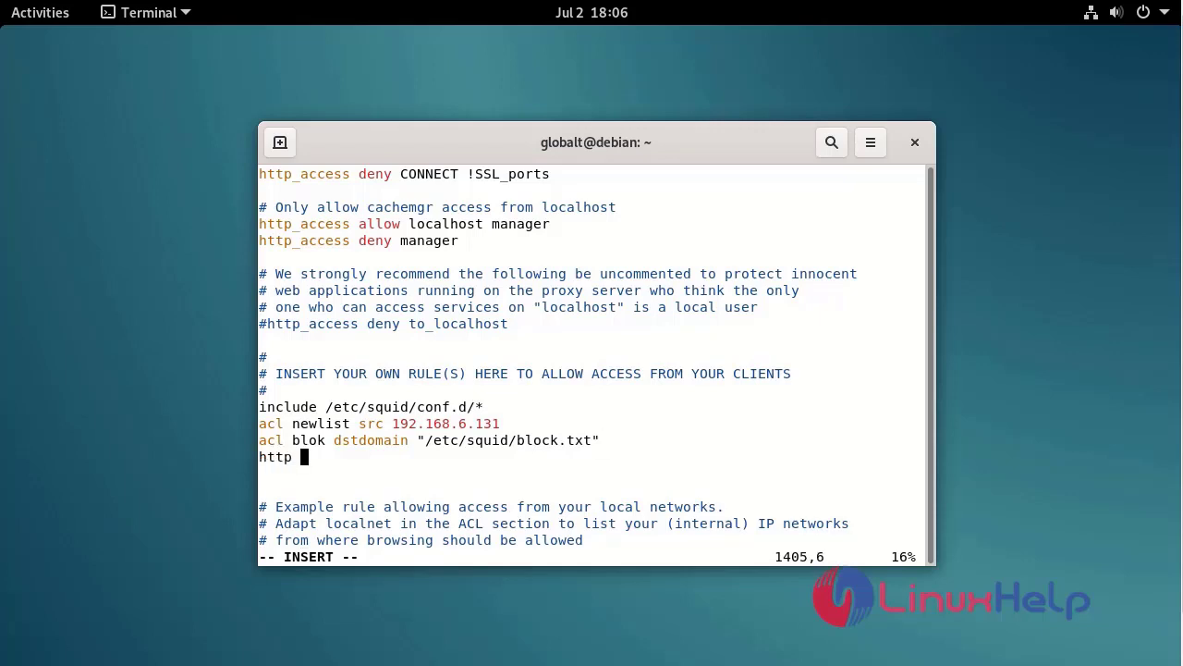
{"action": "type", "text": "_acce"}
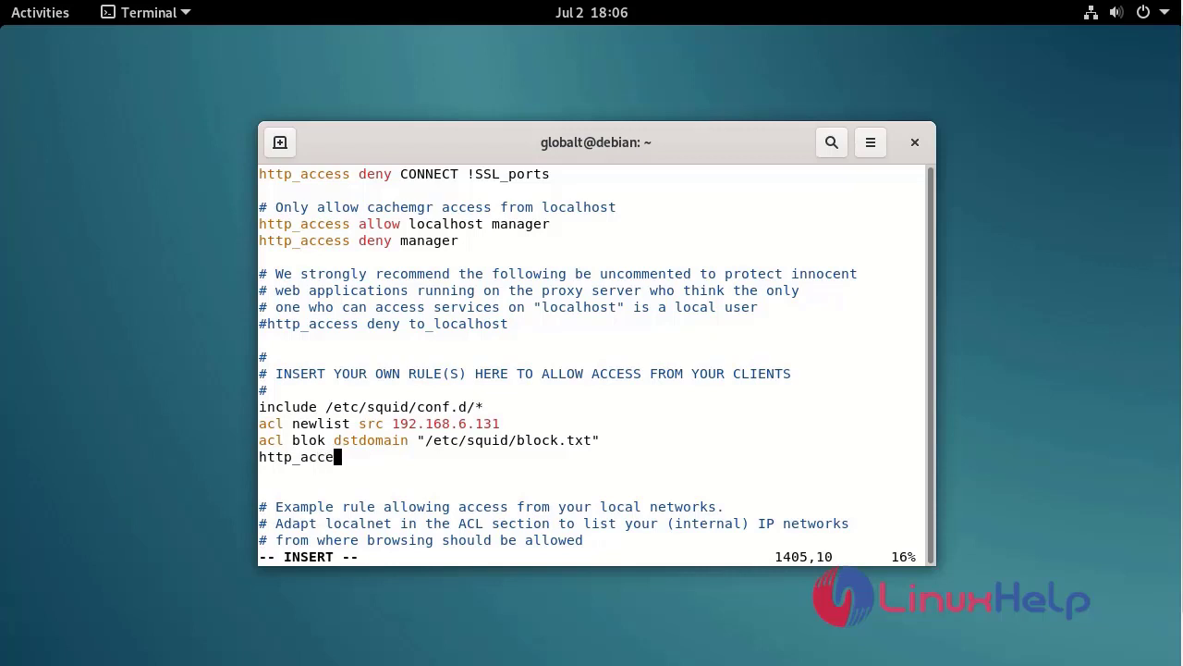
{"action": "type", "text": "ss deny"}
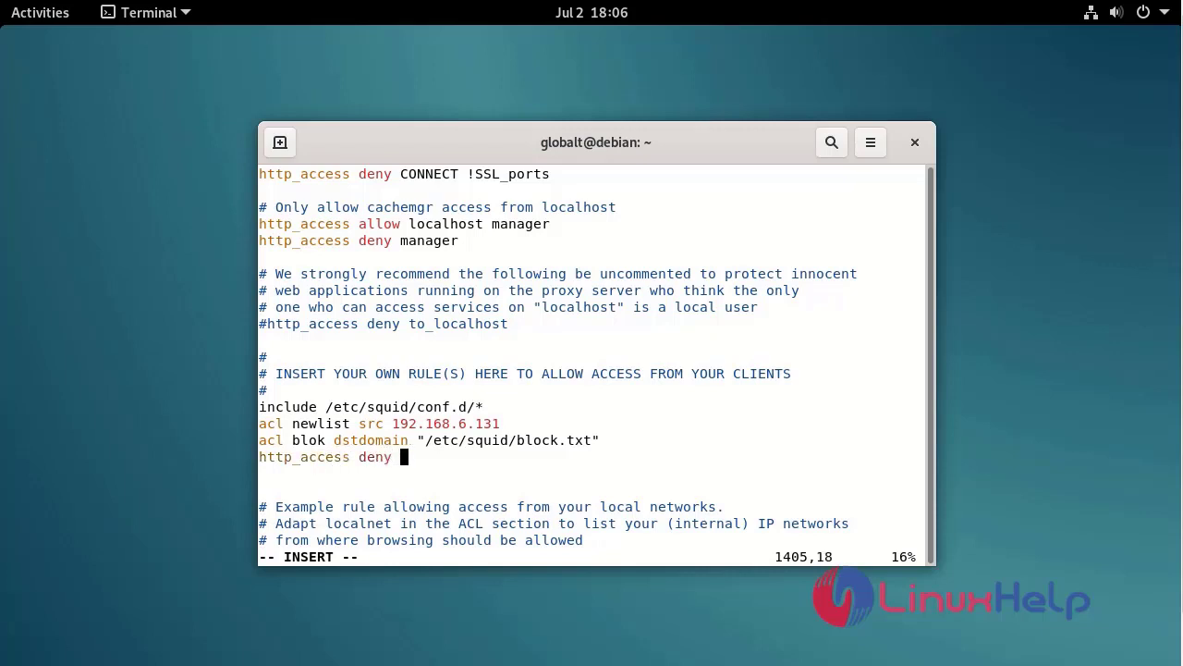
{"action": "type", "text": "newlist blok"}
{"action": "type", "text": "http"}
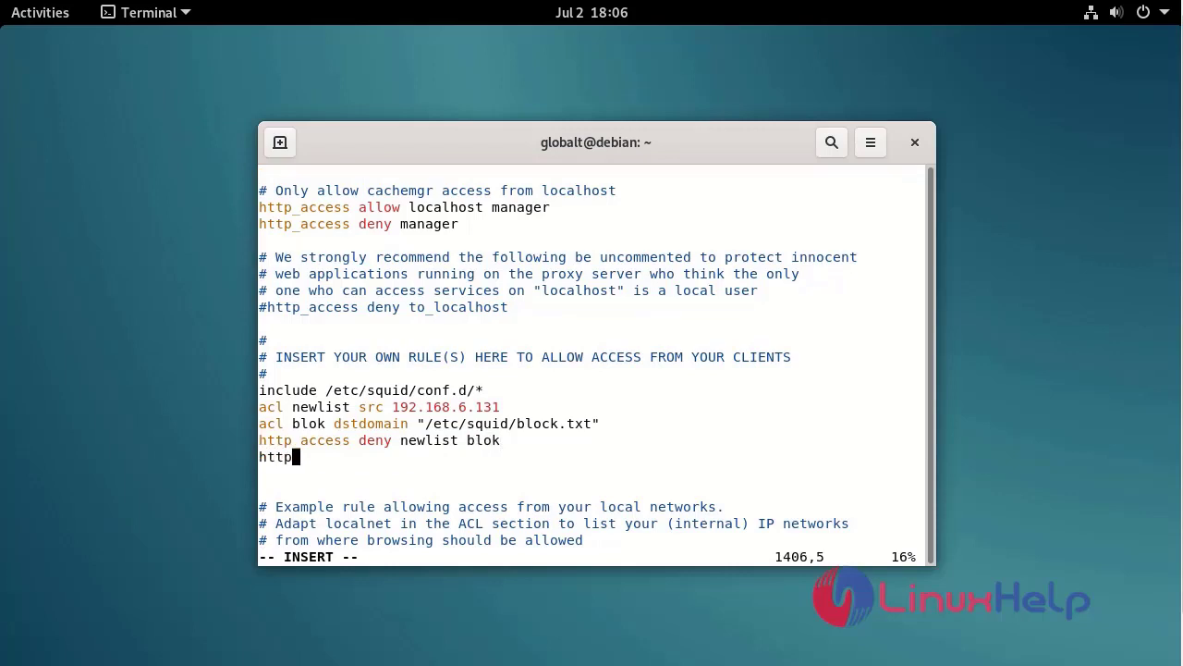
Step: Add the rule http_access allow newlist below it
{"action": "type", "text": "_access"}
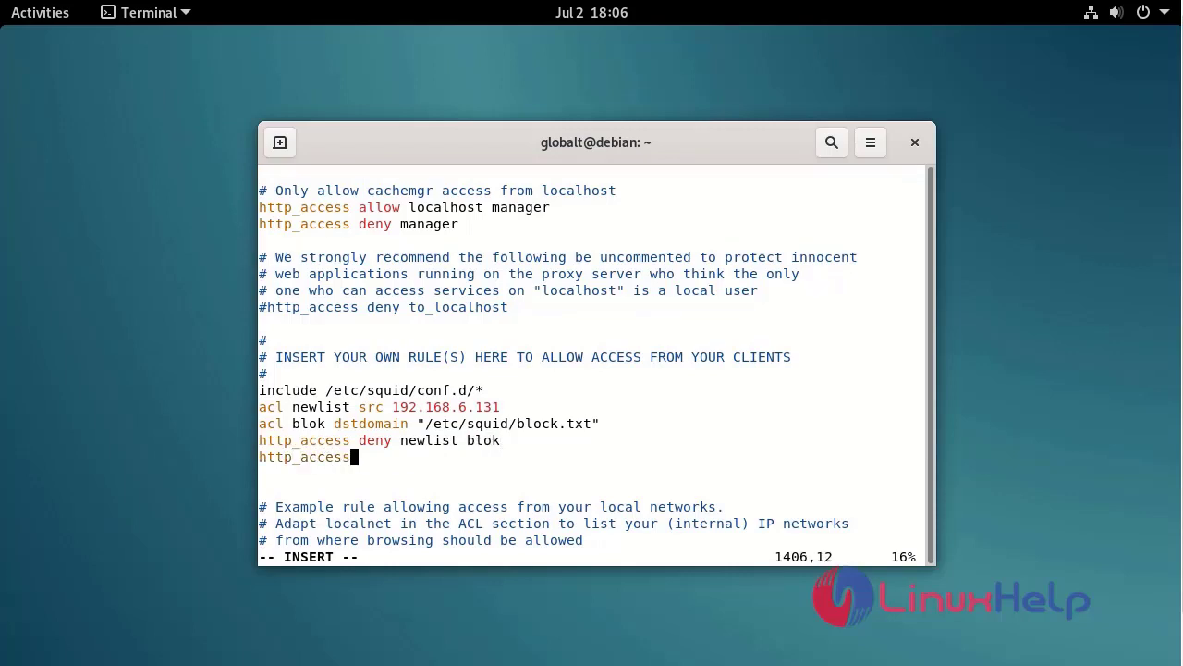
{"action": "type", "text": "allow"}
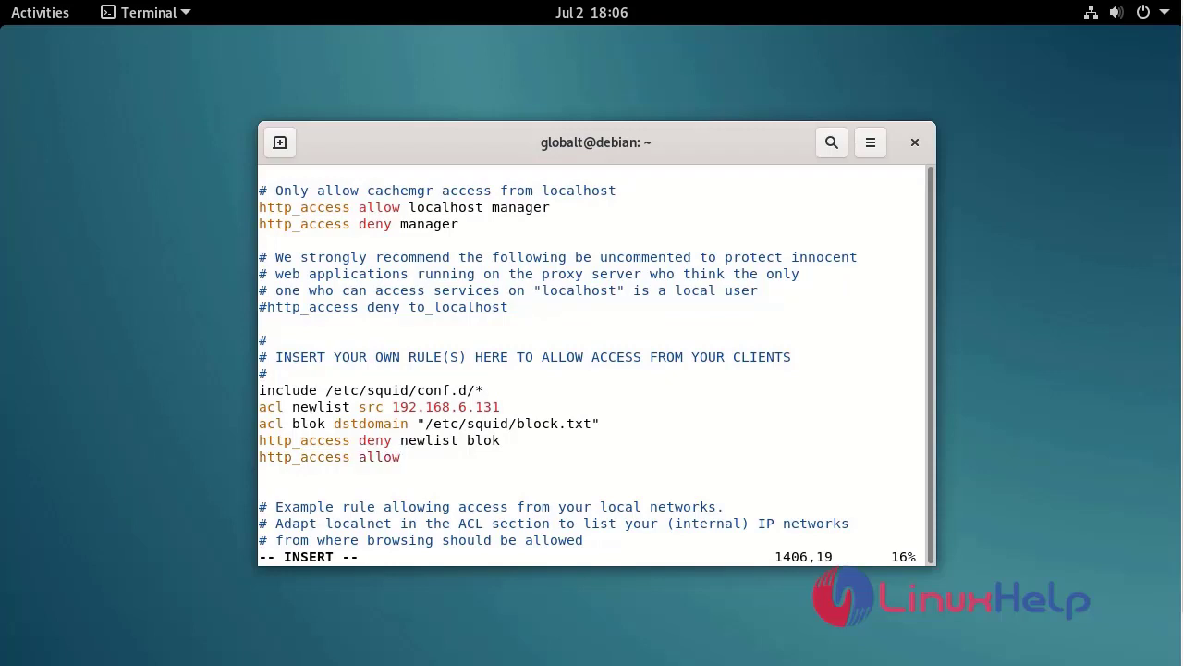
{"action": "type", "text": "newli"}
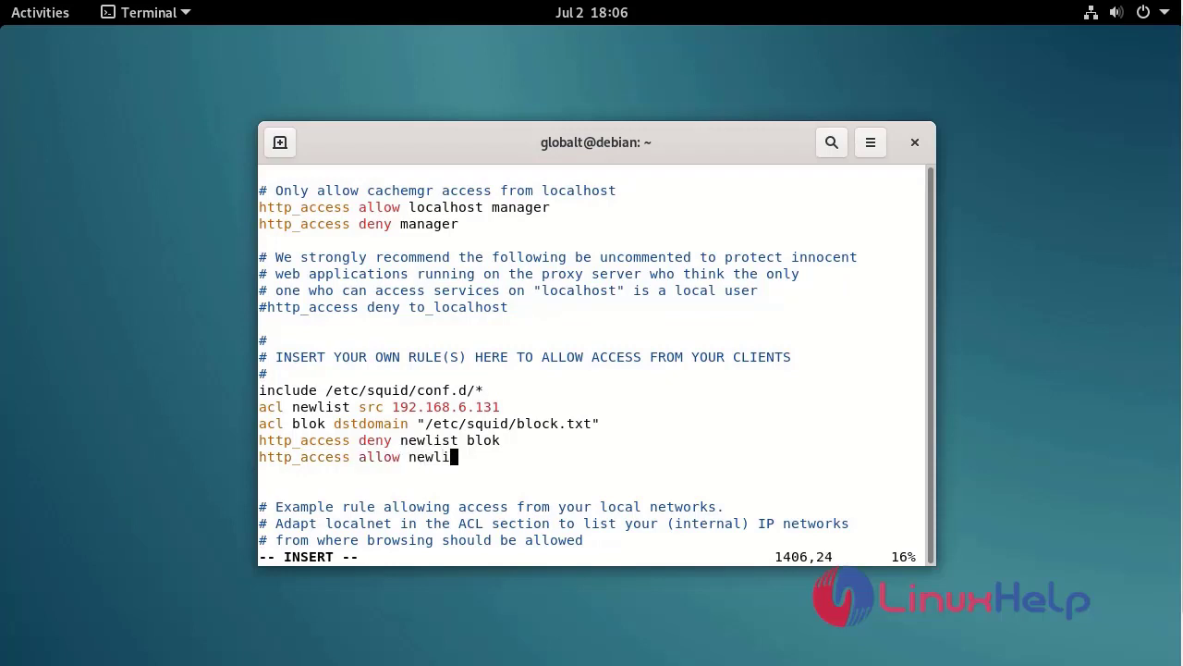
{"action": "type", "text": "st"}
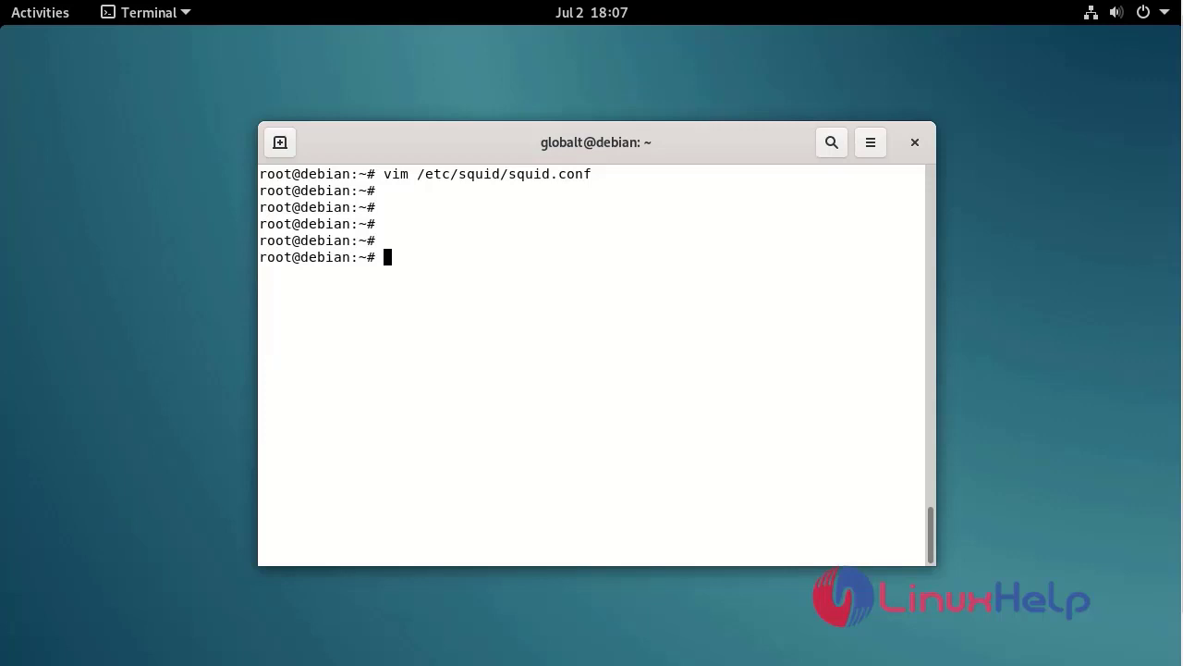
Step: Create a new /etc/squid/block.txt file in vim
{"action": "type", "text": "vim /etc"}
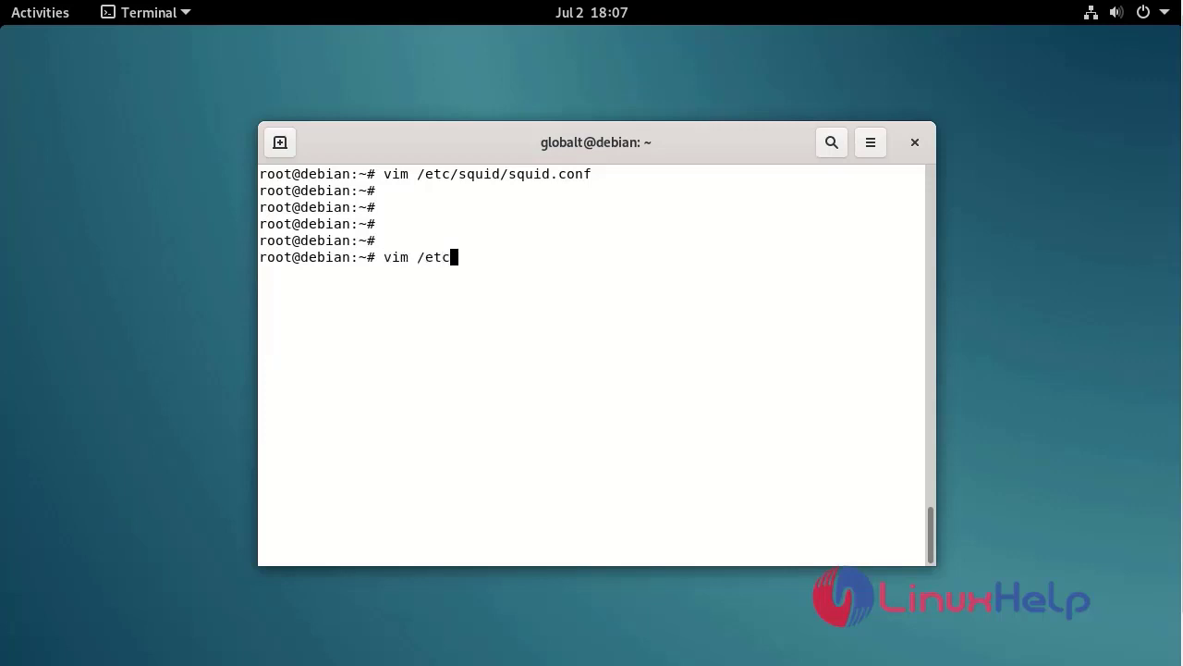
{"action": "type", "text": "/squid/"}
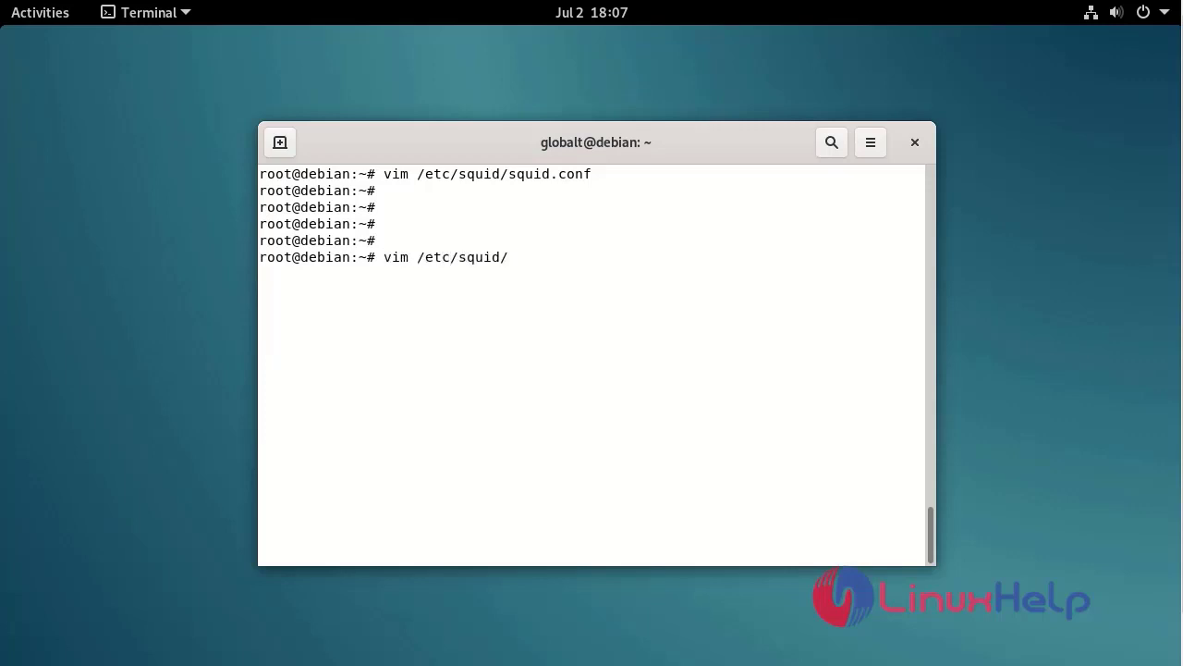
{"action": "type", "text": "bloc"}
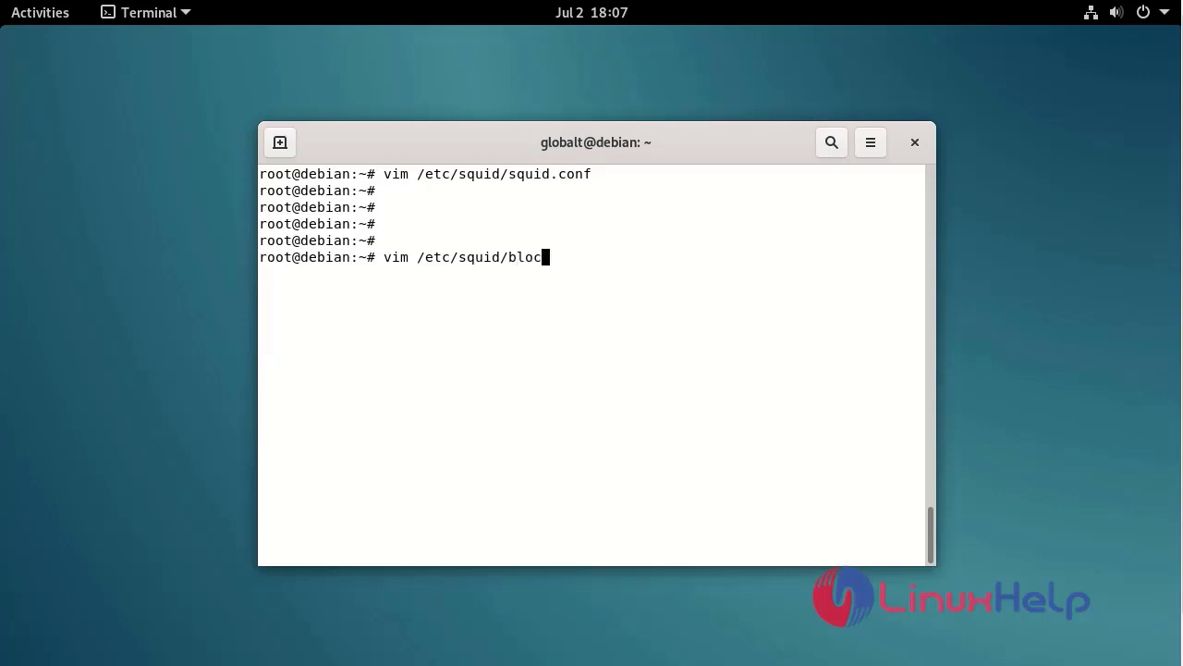
{"action": "type", "text": "k."}
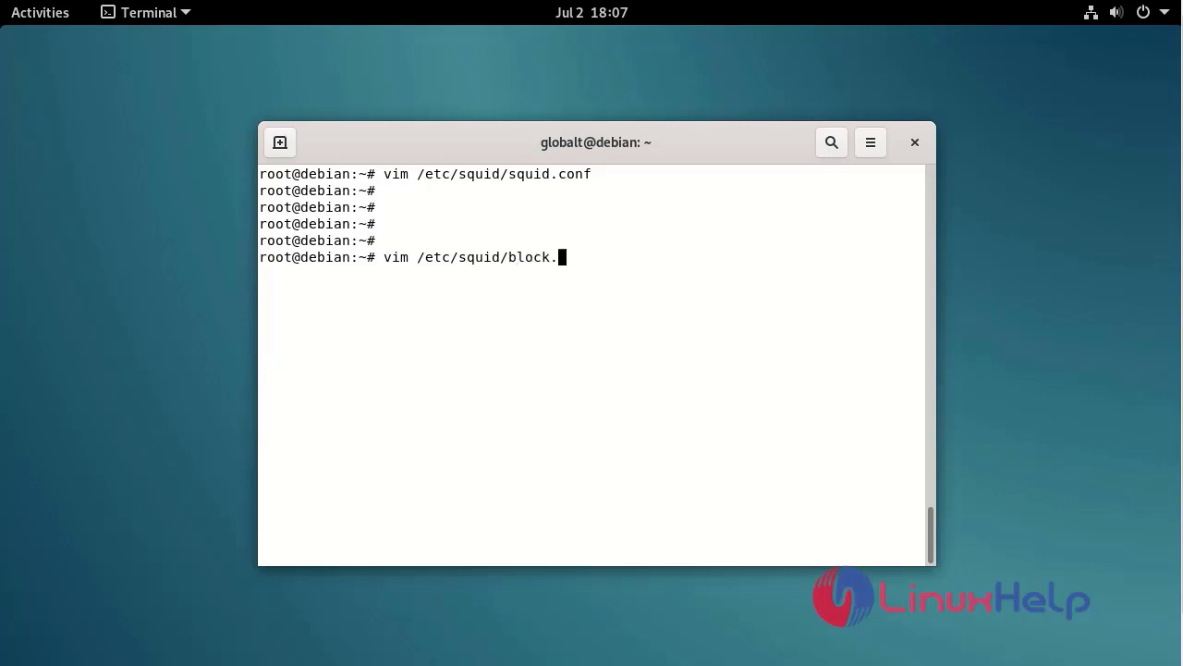
{"action": "key", "text": "Return"}
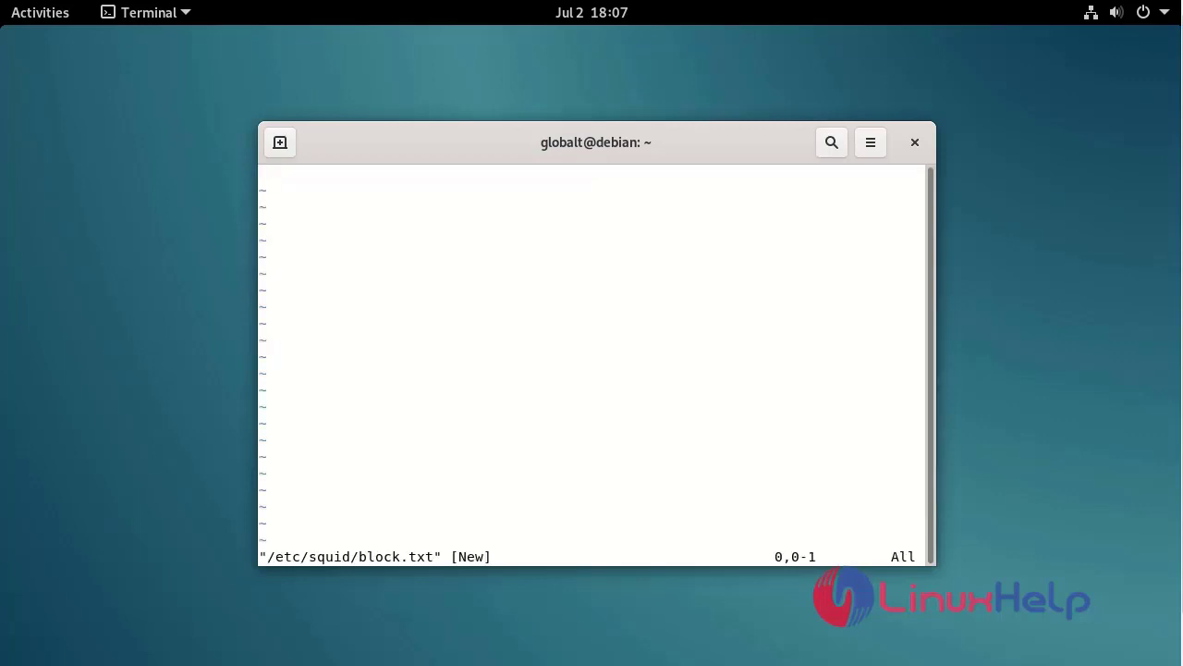
Step: Enter youtube.com as the only block list entry and save with :wq
{"action": "key", "text": "i"}
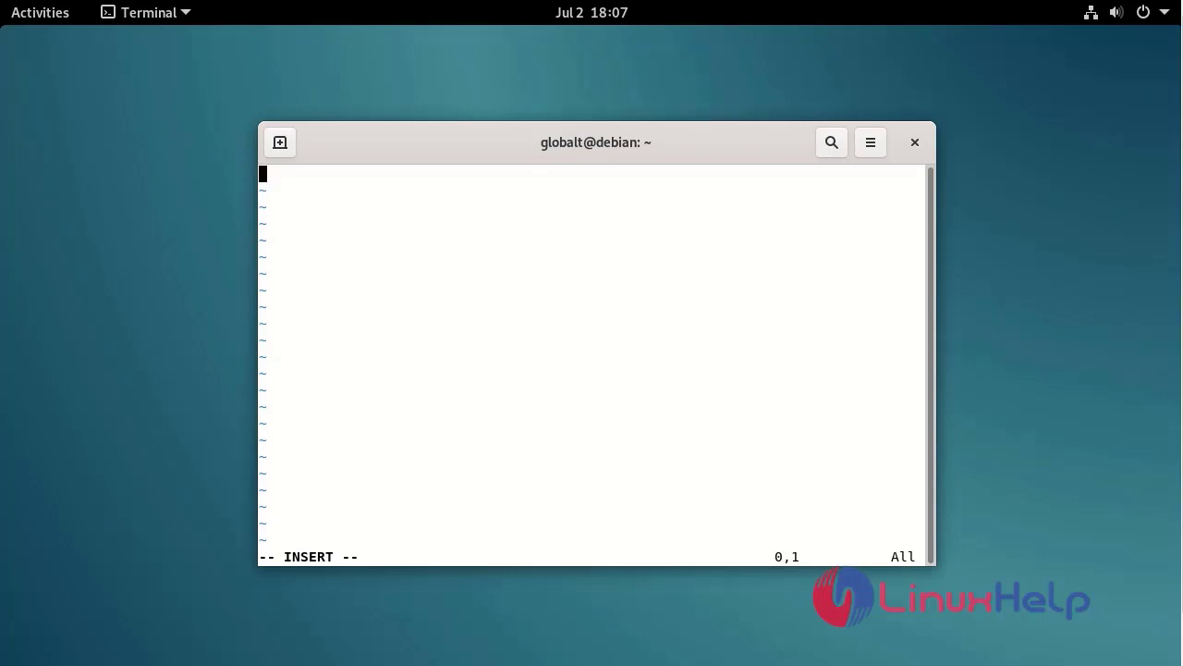
{"action": "type", "text": "y"}
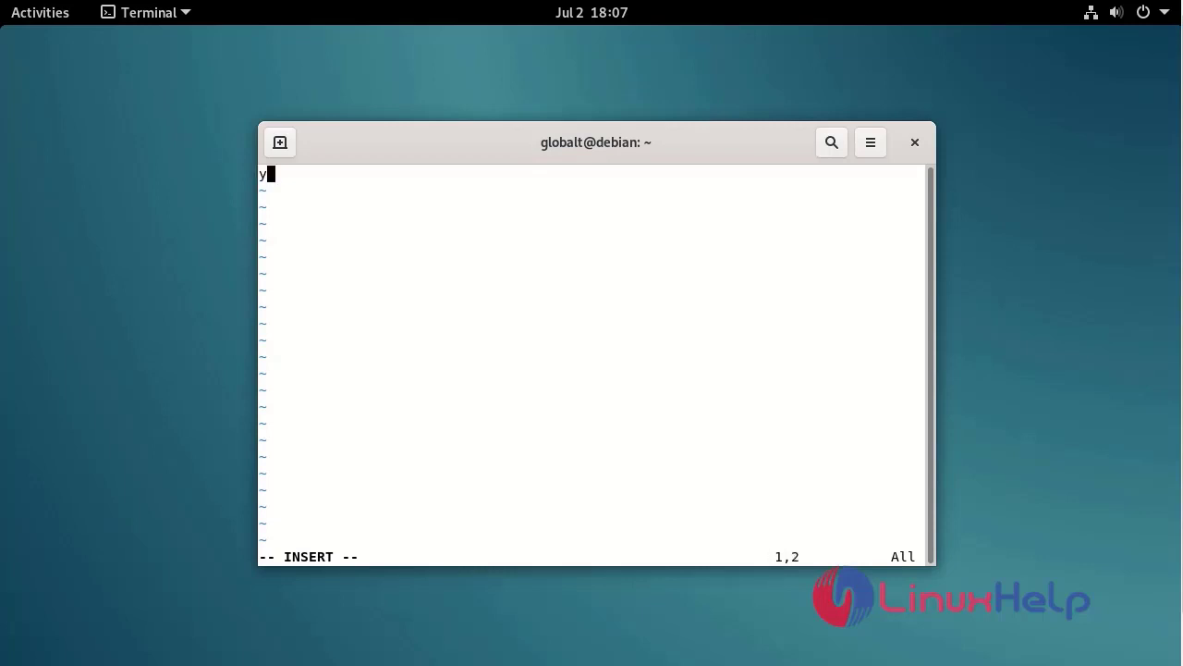
{"action": "type", "text": "outube.c"}
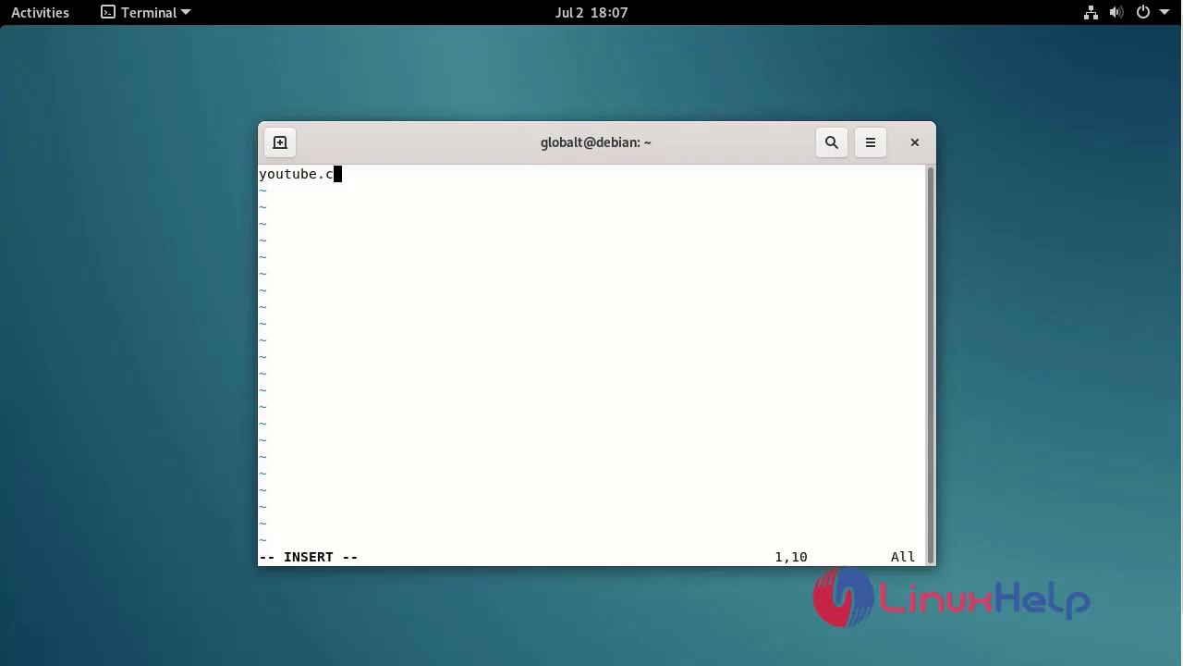
{"action": "key", "text": "Escape"}
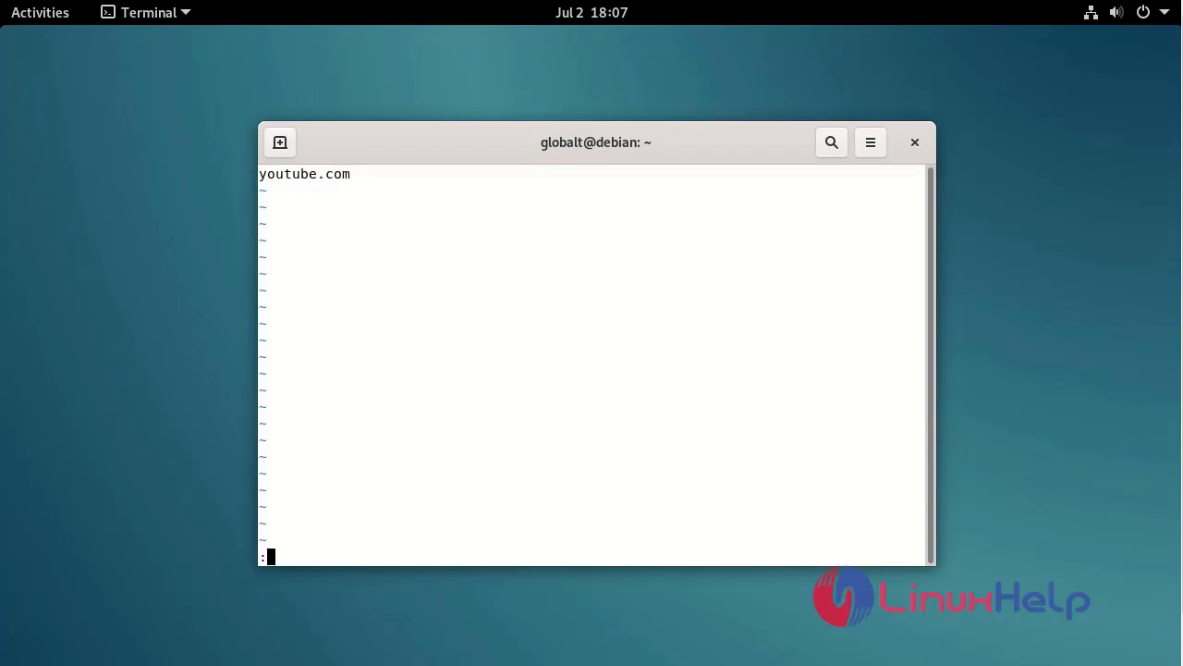
{"action": "key", "text": "Return"}
{"action": "type", "text": "sdu"}
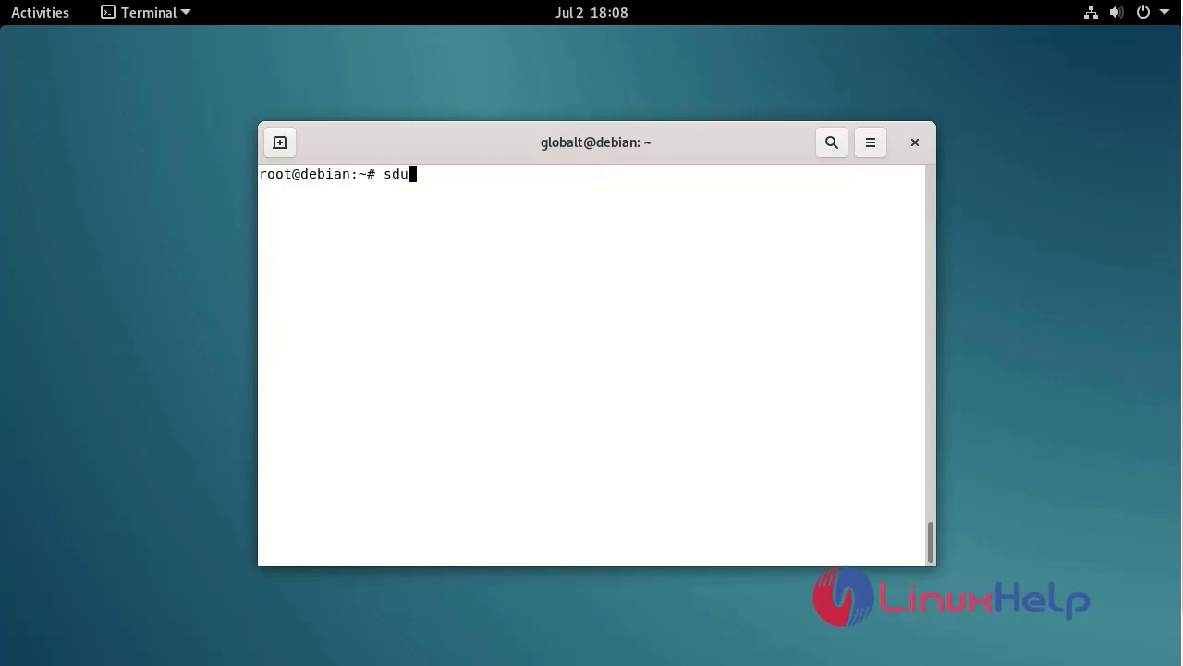
Step: Reload Squid with sudo service squid reload, then launch Firefox
{"action": "key", "text": "BackSpace"}
{"action": "type", "text": "udo serv"}
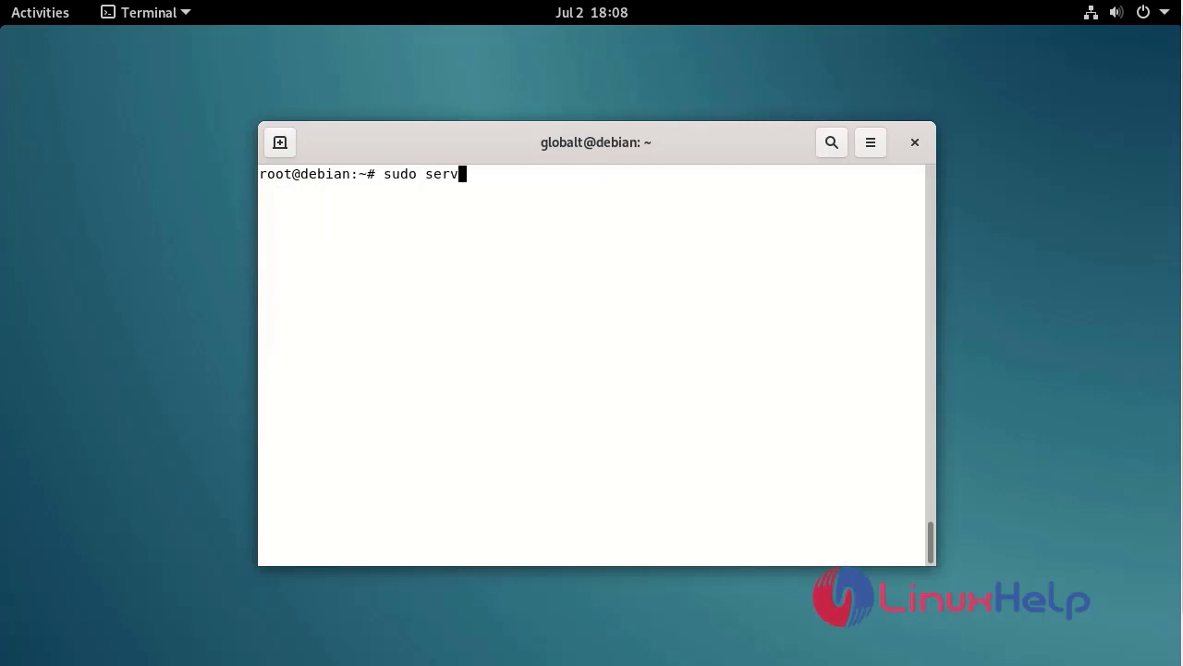
{"action": "type", "text": "ice"}
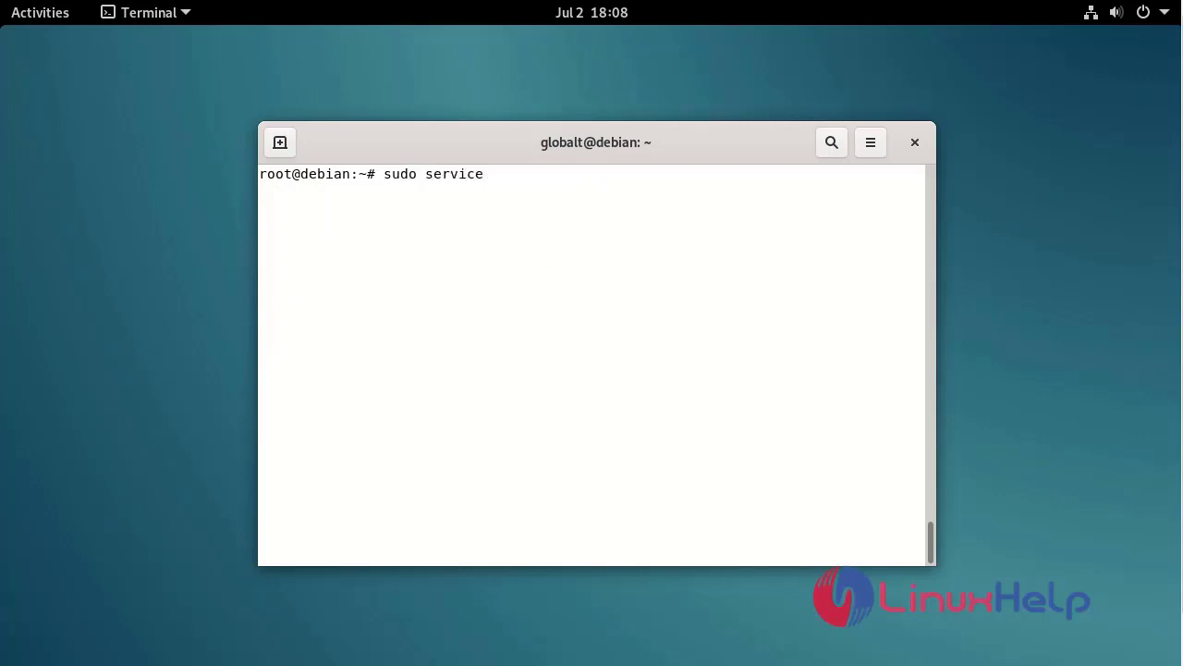
{"action": "type", "text": "squid r"}
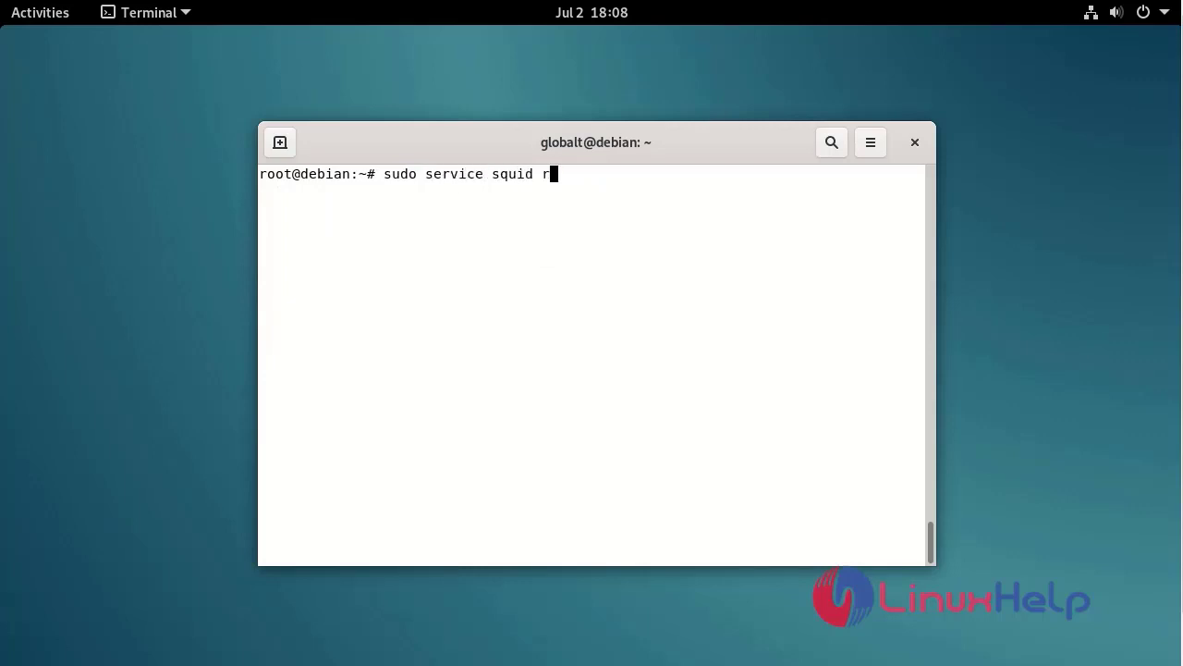
{"action": "key", "text": "Return"}
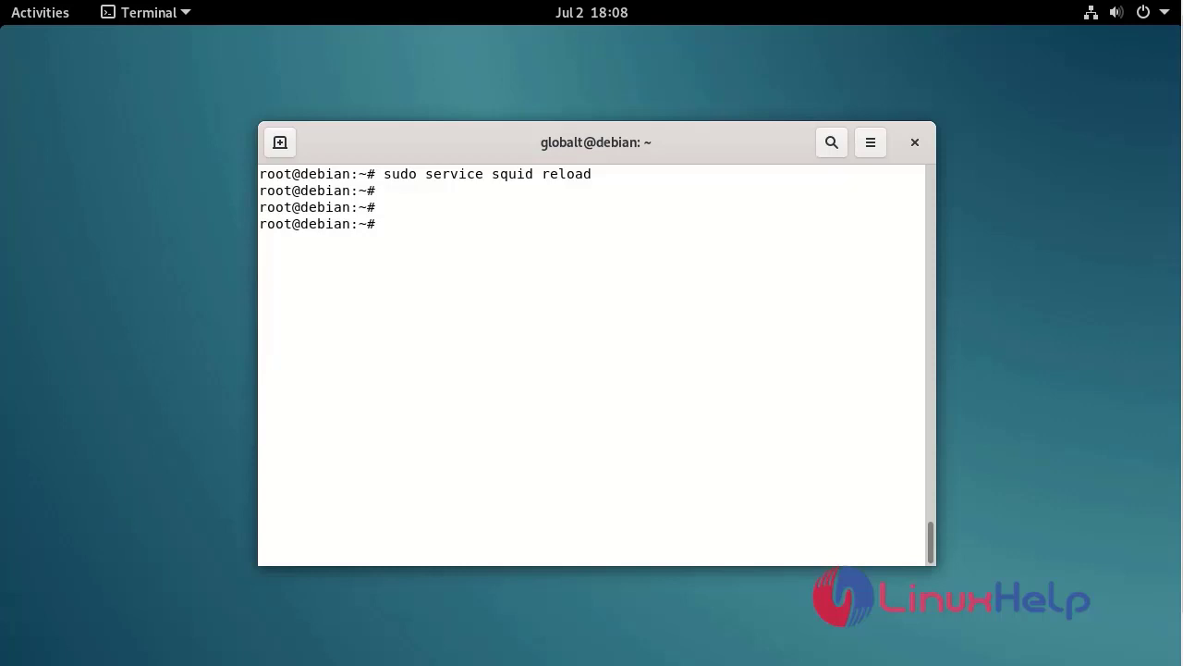
{"action": "left_click", "coordinate": [41, 11]}
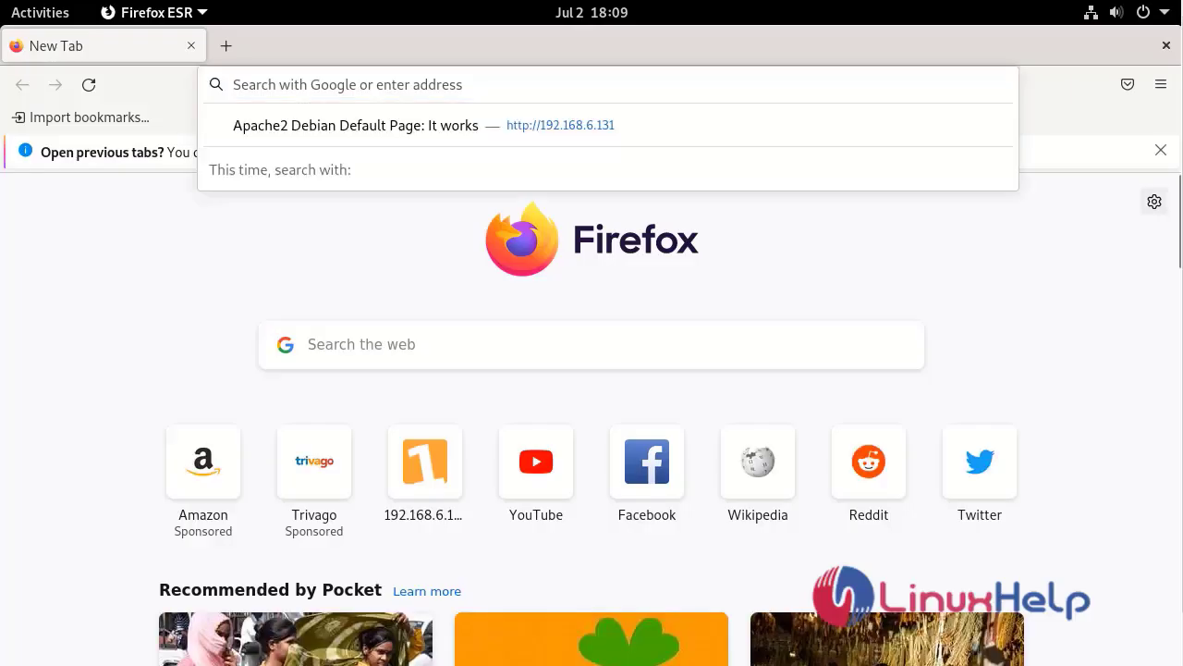
Step: Open Firefox Settings via Manage more settings and search for proxy
{"action": "left_click", "coordinate": [1153, 202]}
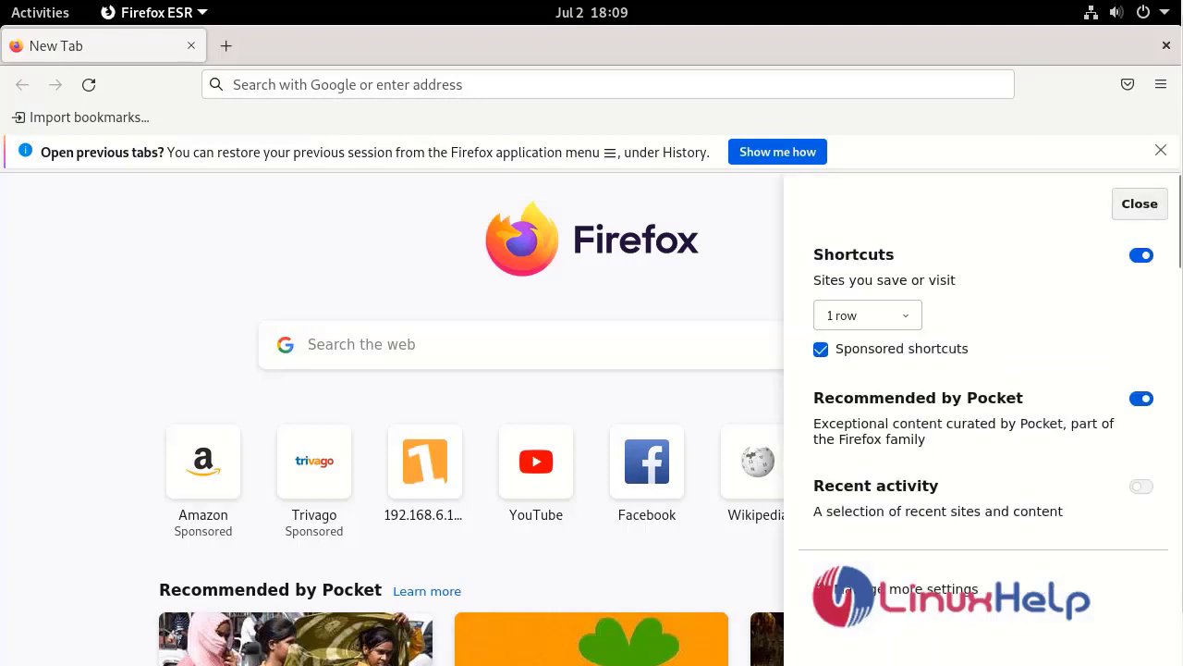
{"action": "left_click", "coordinate": [924, 588]}
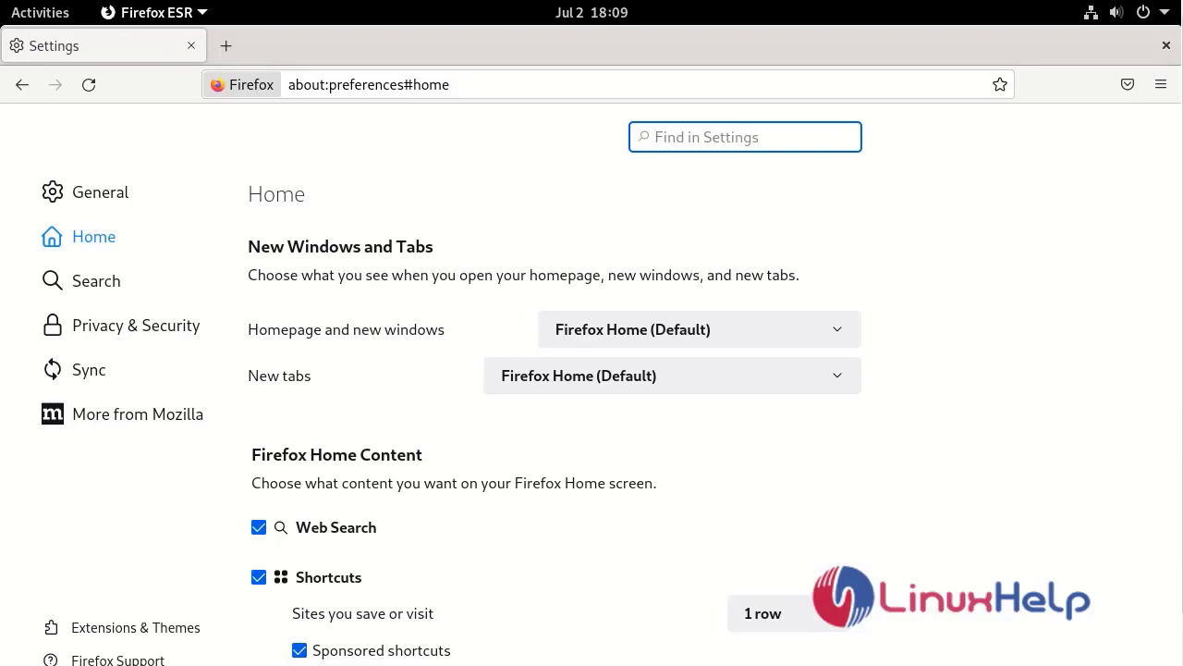
{"action": "type", "text": "proxy"}
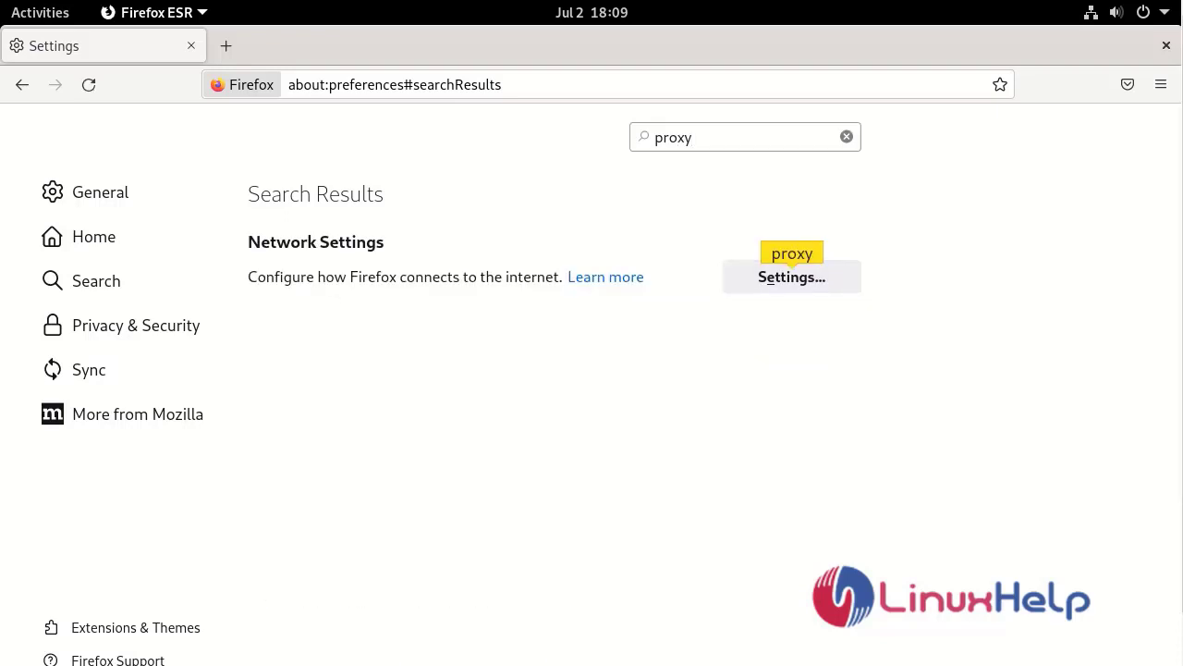
Step: Save a manual proxy 192.168.6.131 port 3128, also used for HTTPS, in Firefox network settings
{"action": "left_click", "coordinate": [791, 278]}
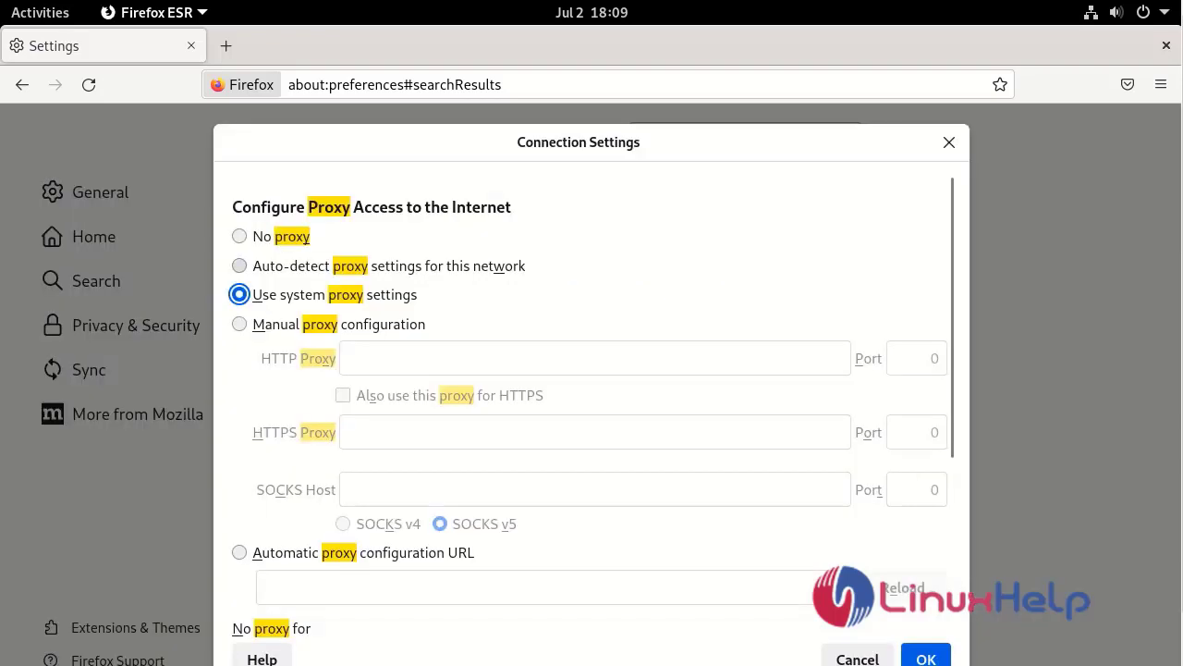
{"action": "left_click", "coordinate": [240, 267]}
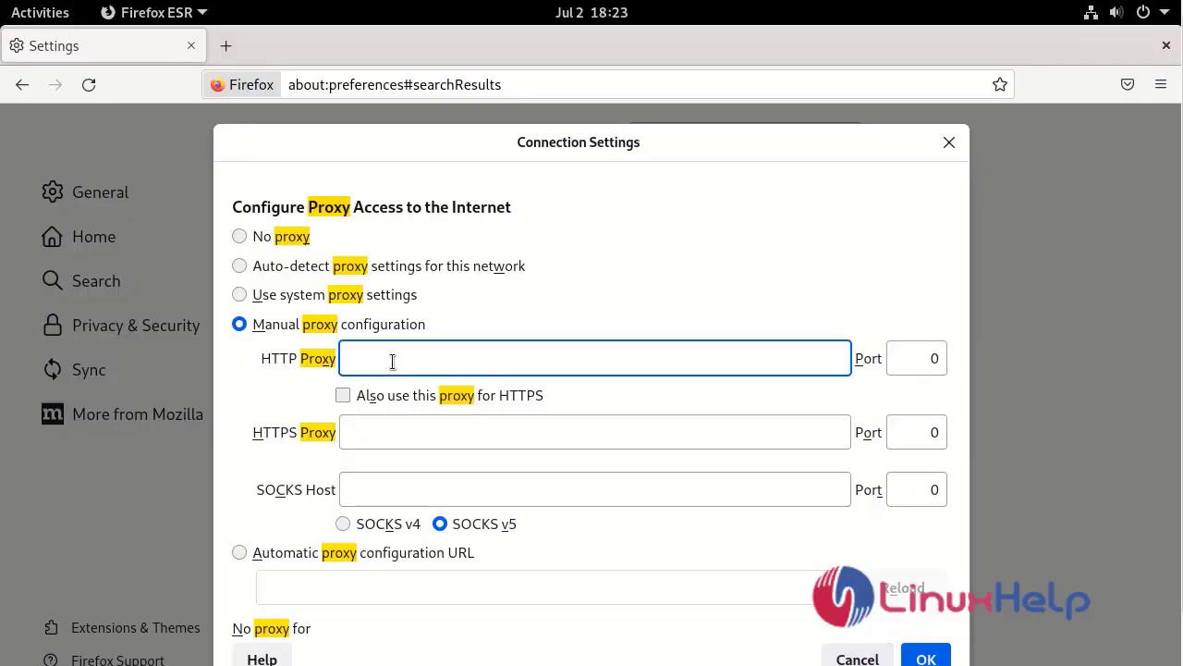
{"action": "type", "text": "192."}
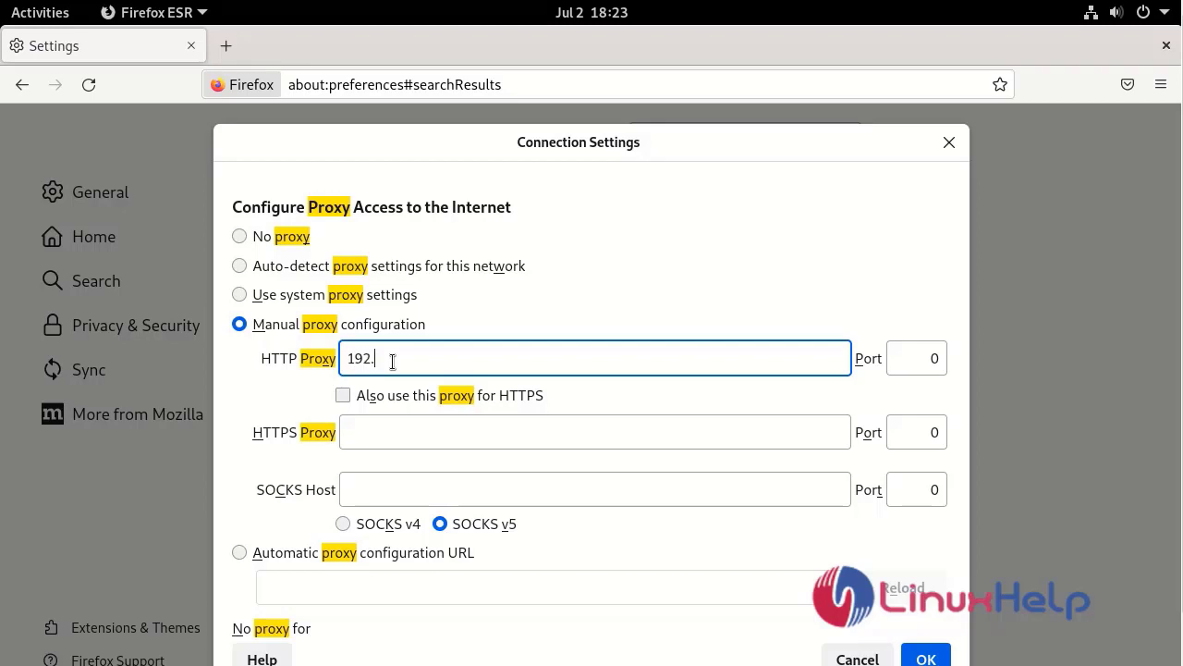
{"action": "type", "text": "168.6.131"}
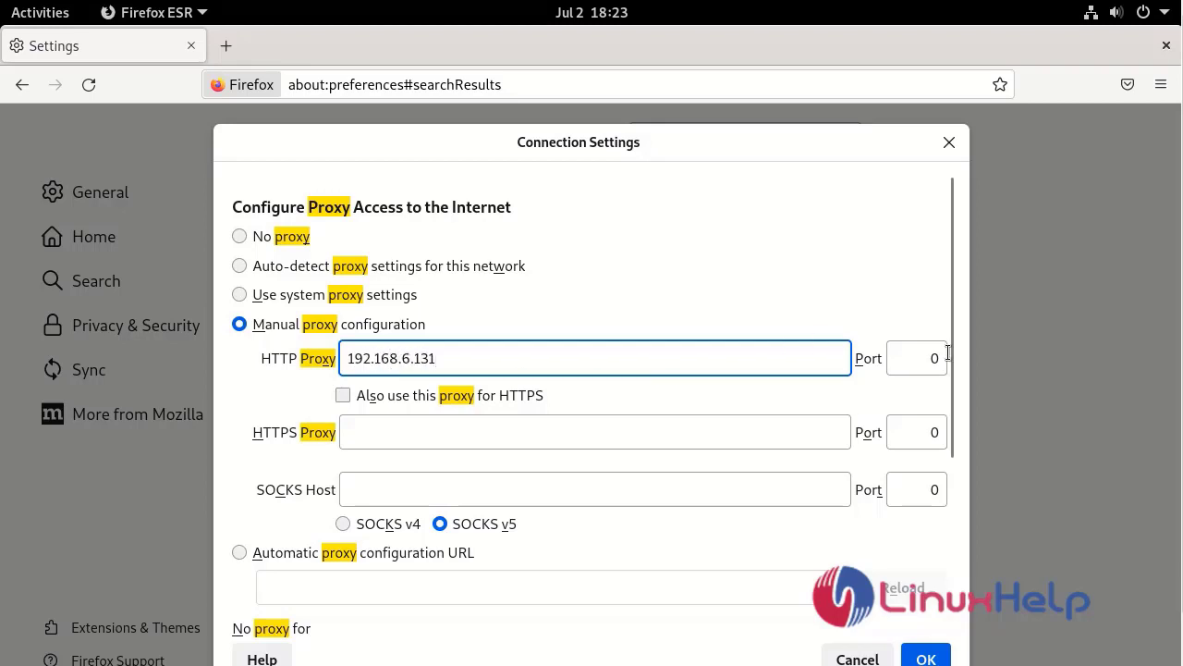
{"action": "left_click", "coordinate": [917, 359]}
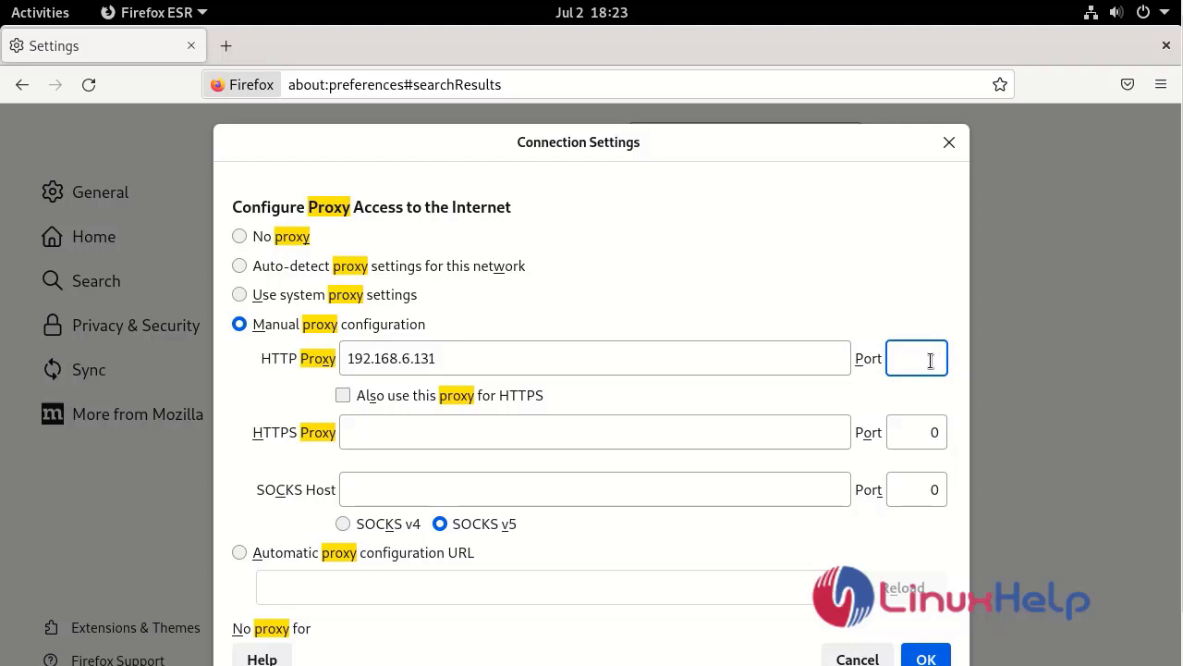
{"action": "type", "text": "3128"}
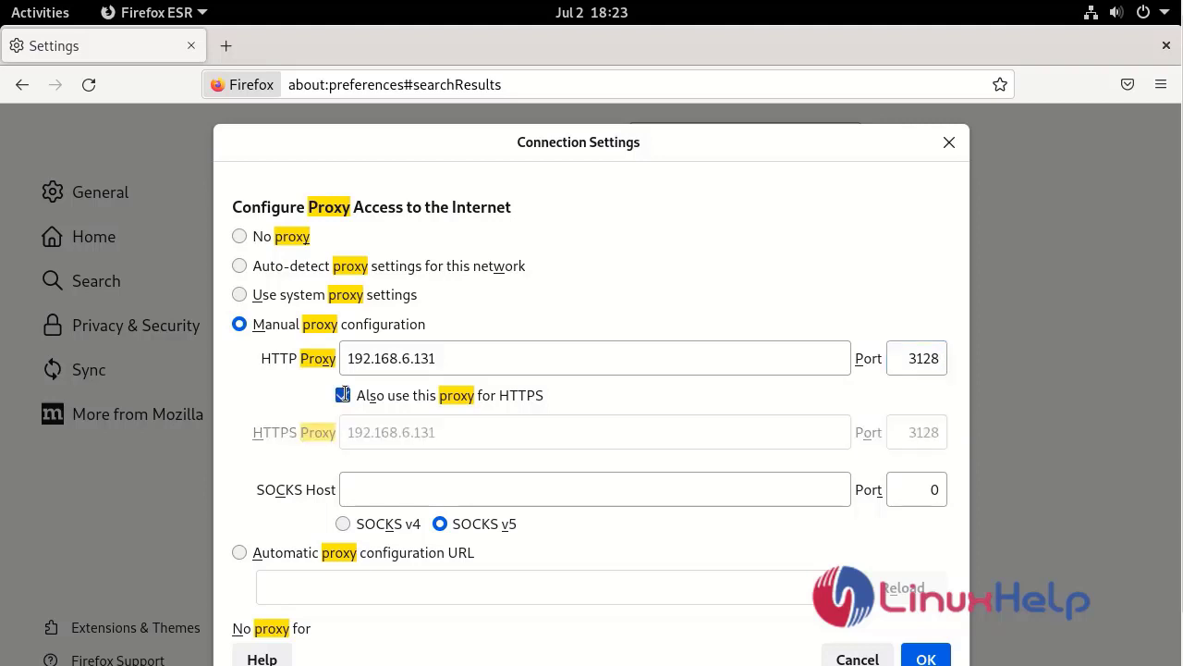
{"action": "left_click", "coordinate": [344, 396]}
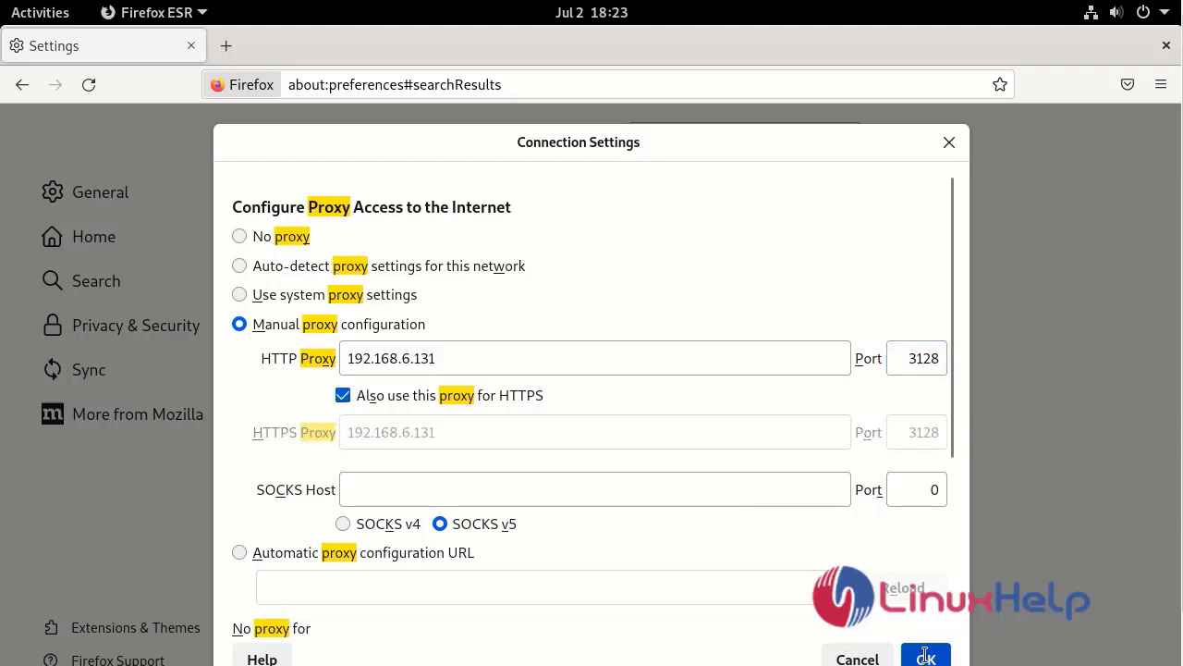
{"action": "left_click", "coordinate": [925, 657]}
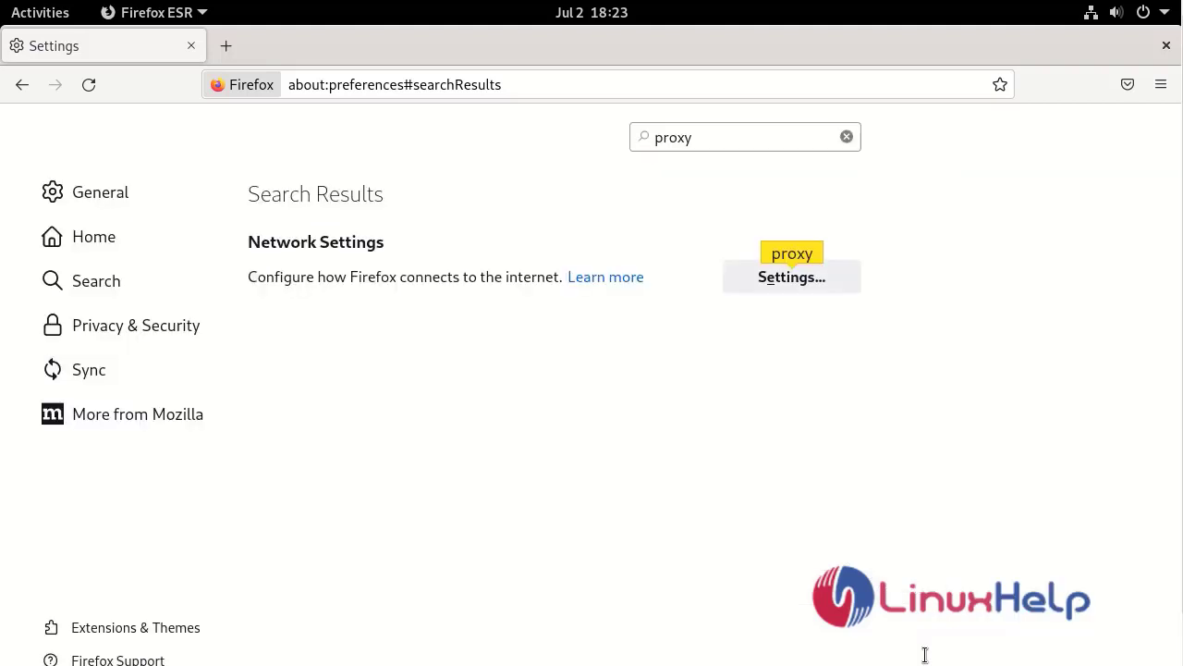
{"action": "mouse_move", "coordinate": [544, 218]}
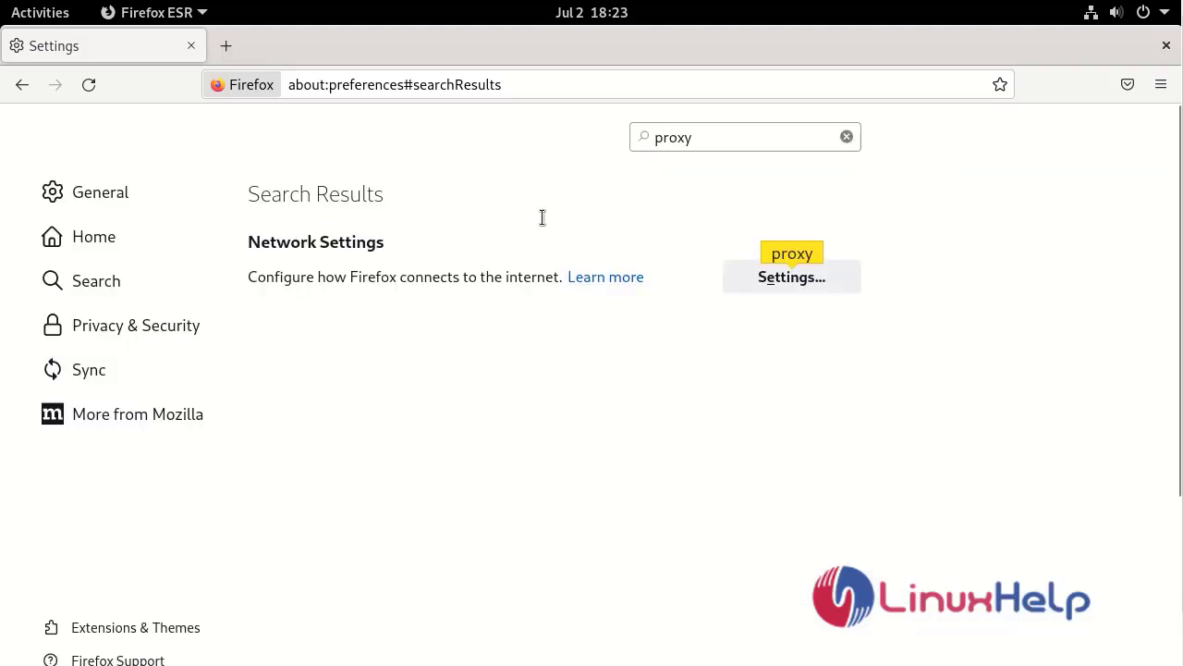
{"action": "mouse_move", "coordinate": [225, 46]}
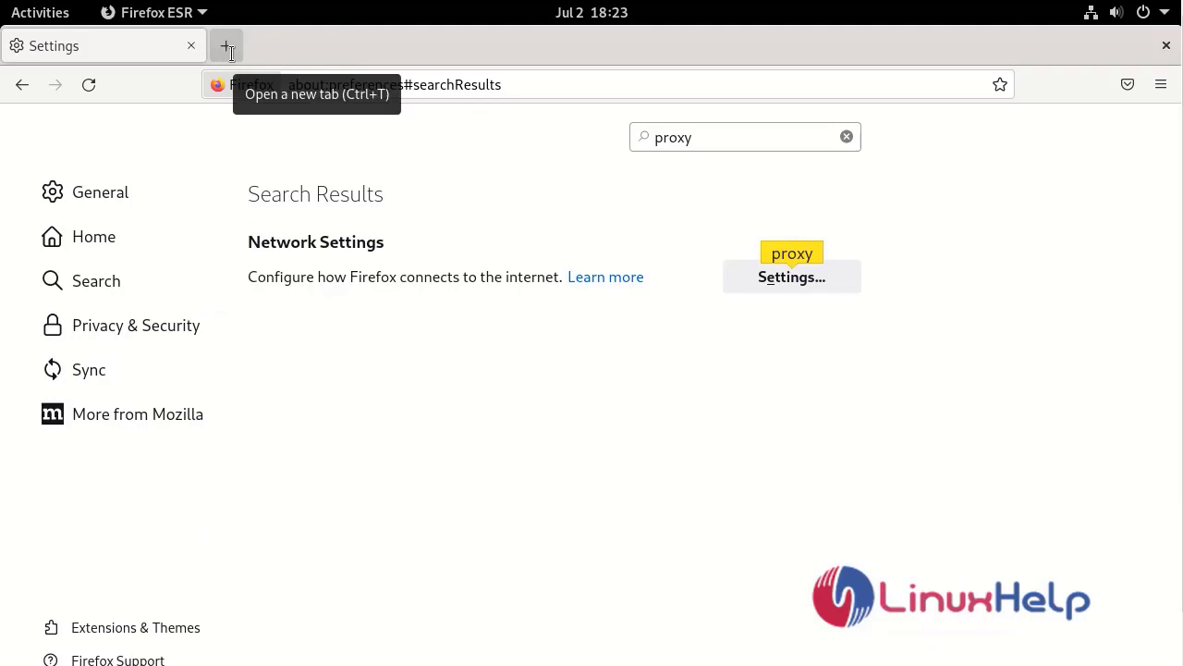
Step: Load youtube.com in a new tab and get the 'proxy server is refusing connections' error
{"action": "left_click", "coordinate": [225, 45]}
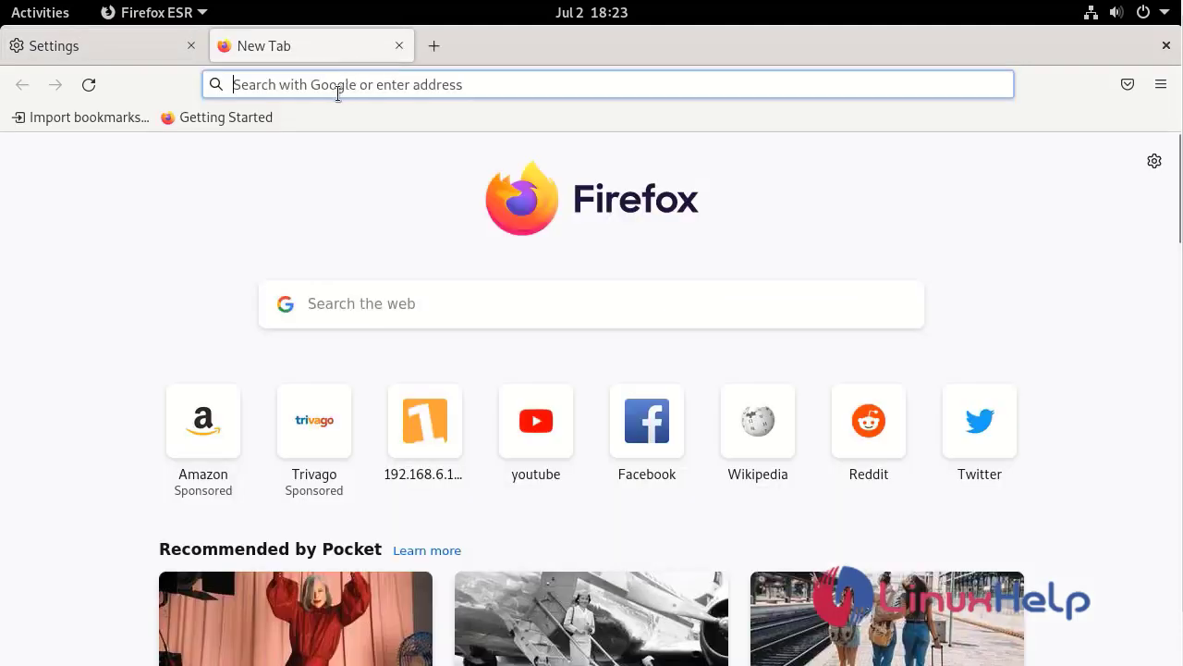
{"action": "left_click", "coordinate": [610, 85]}
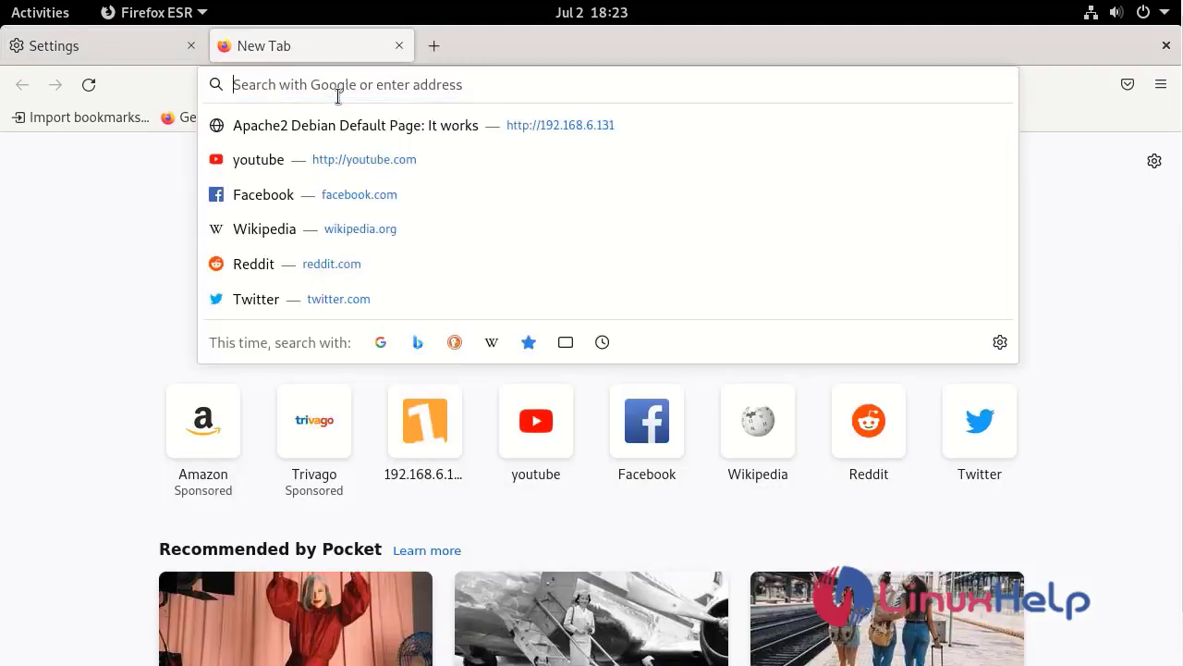
{"action": "type", "text": "youtube.com"}
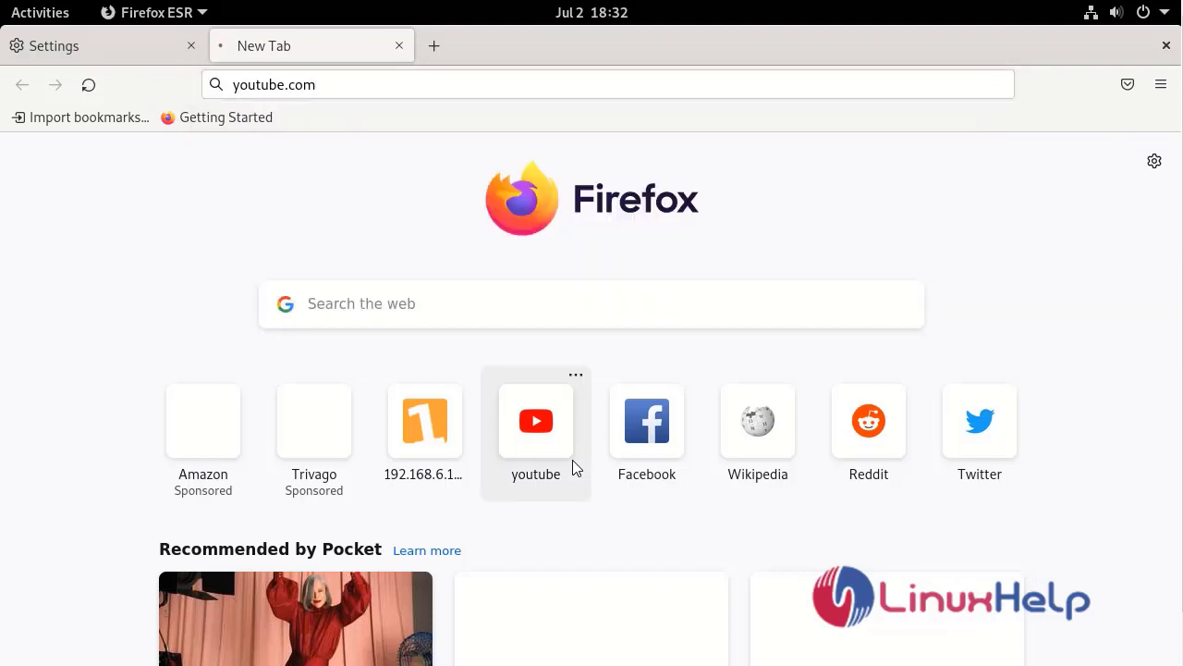
{"action": "left_click", "coordinate": [536, 422]}
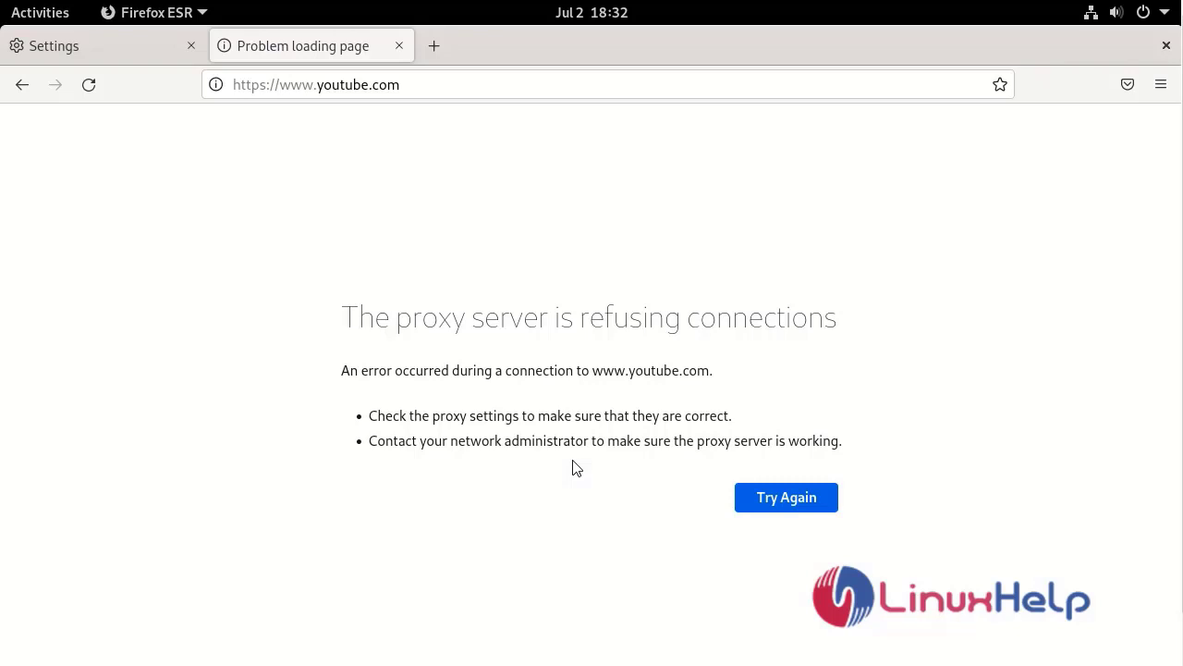
{"action": "mouse_move", "coordinate": [440, 410]}
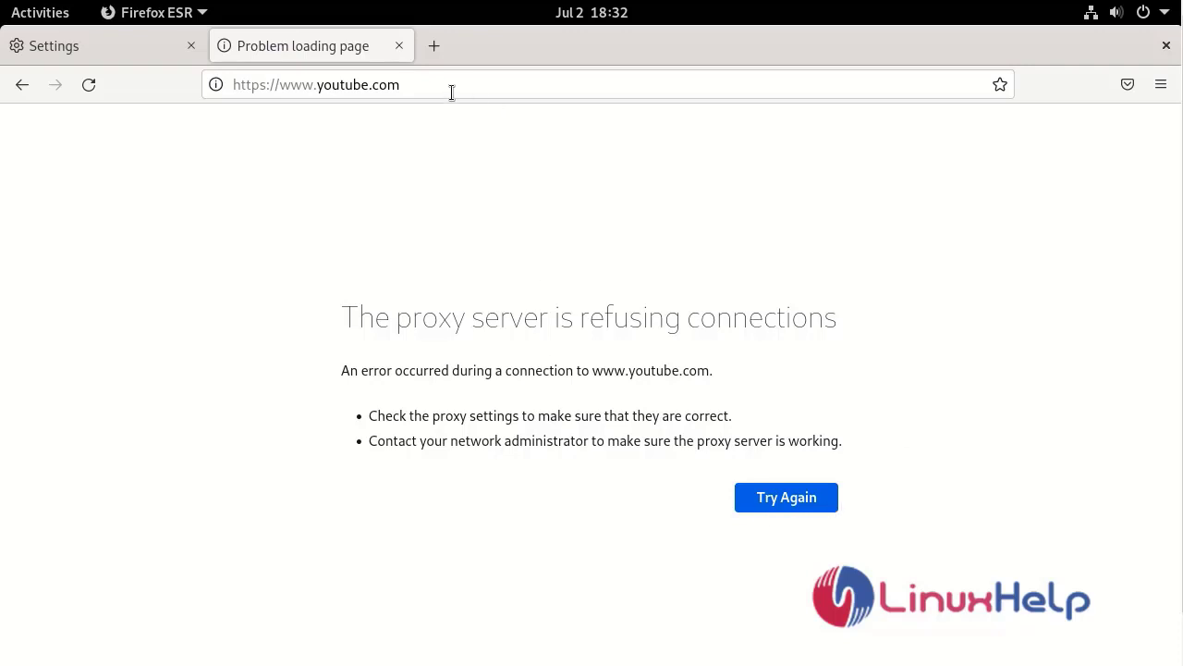
{"action": "mouse_move", "coordinate": [433, 44]}
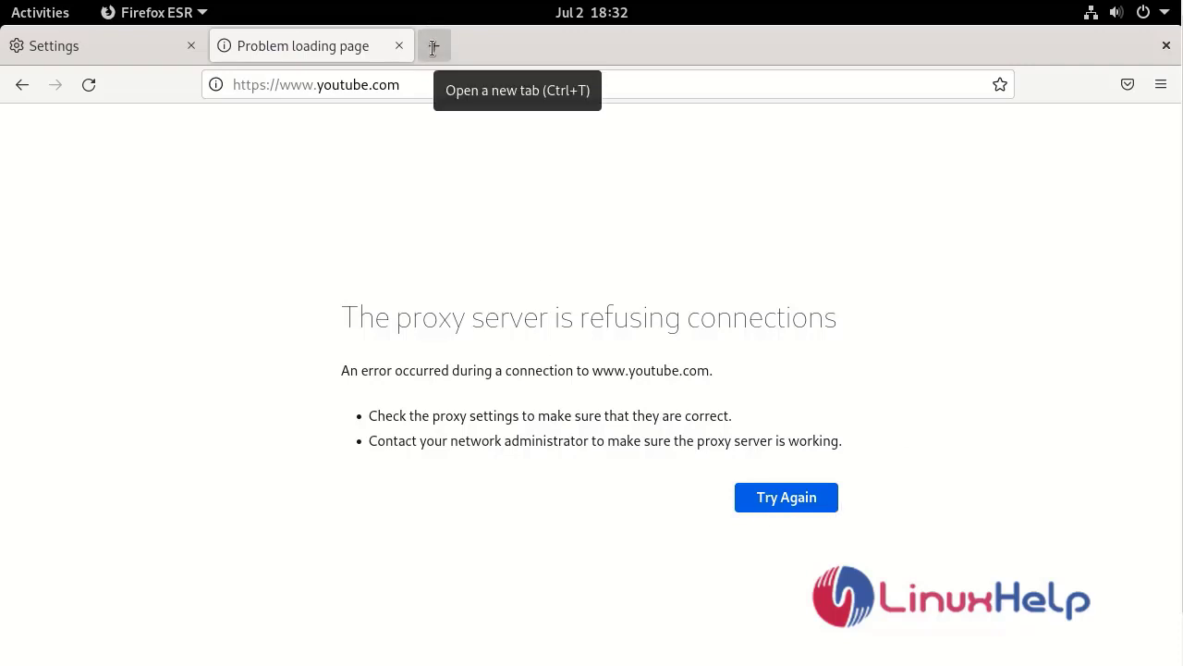
Step: Start loading facebook.com in a third tab to confirm it is not blocked
{"action": "left_click", "coordinate": [432, 44]}
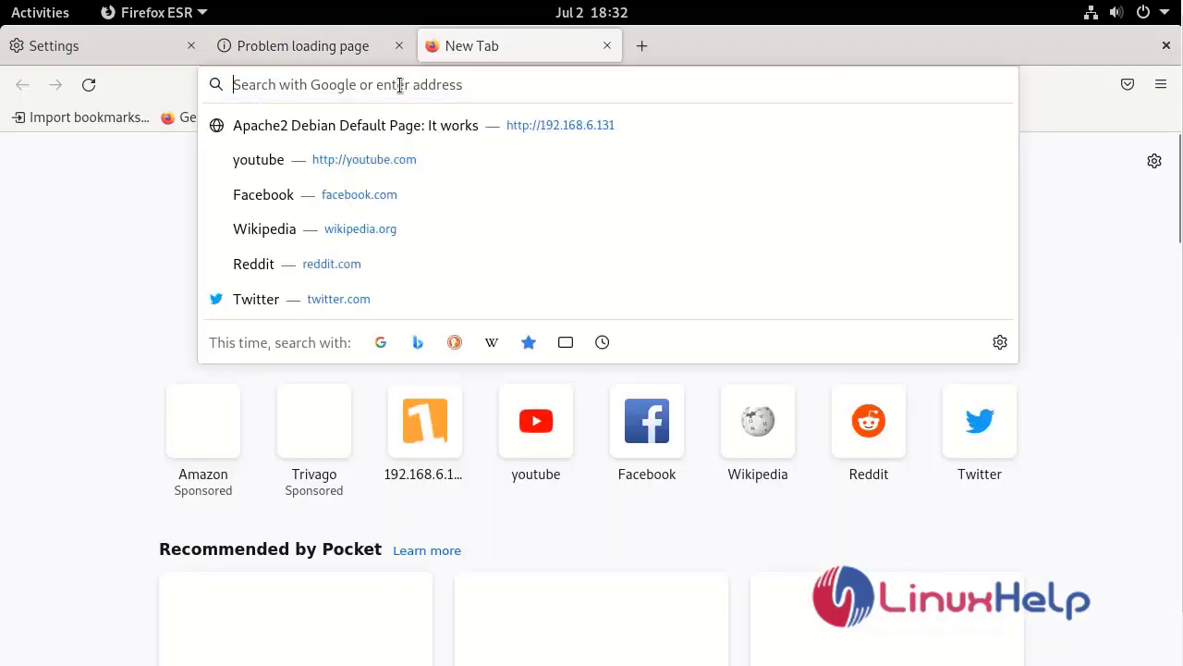
{"action": "type", "text": "facebook.com/"}
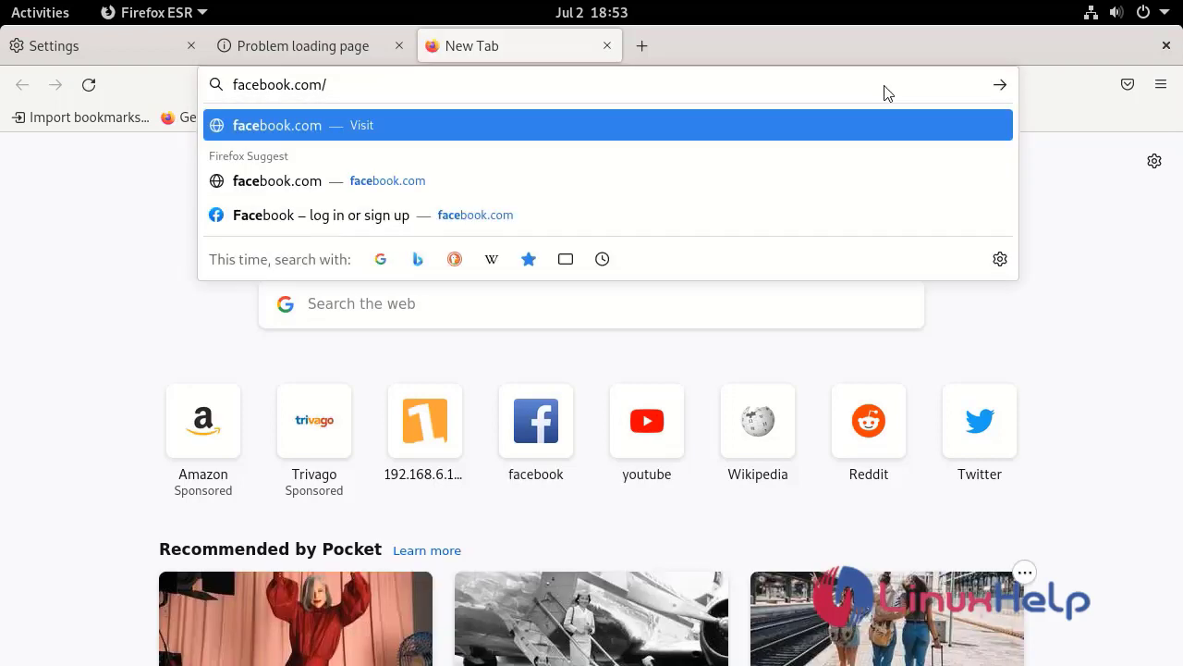
{"action": "mouse_move", "coordinate": [884, 85]}
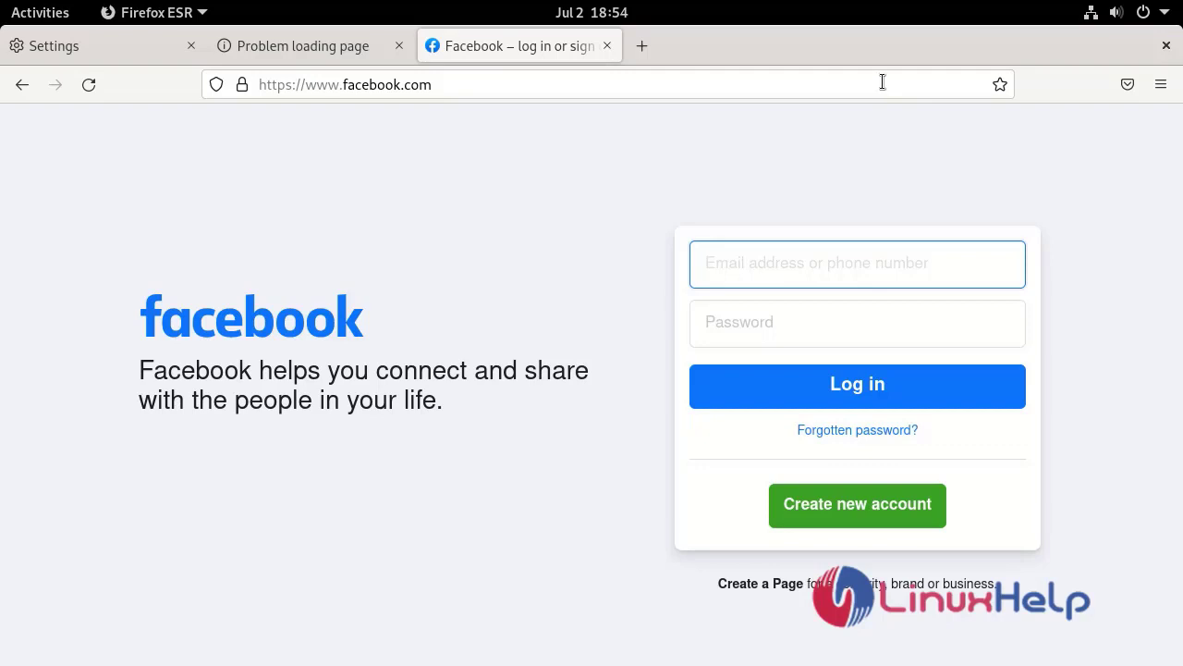
{"action": "mouse_move", "coordinate": [855, 44]}
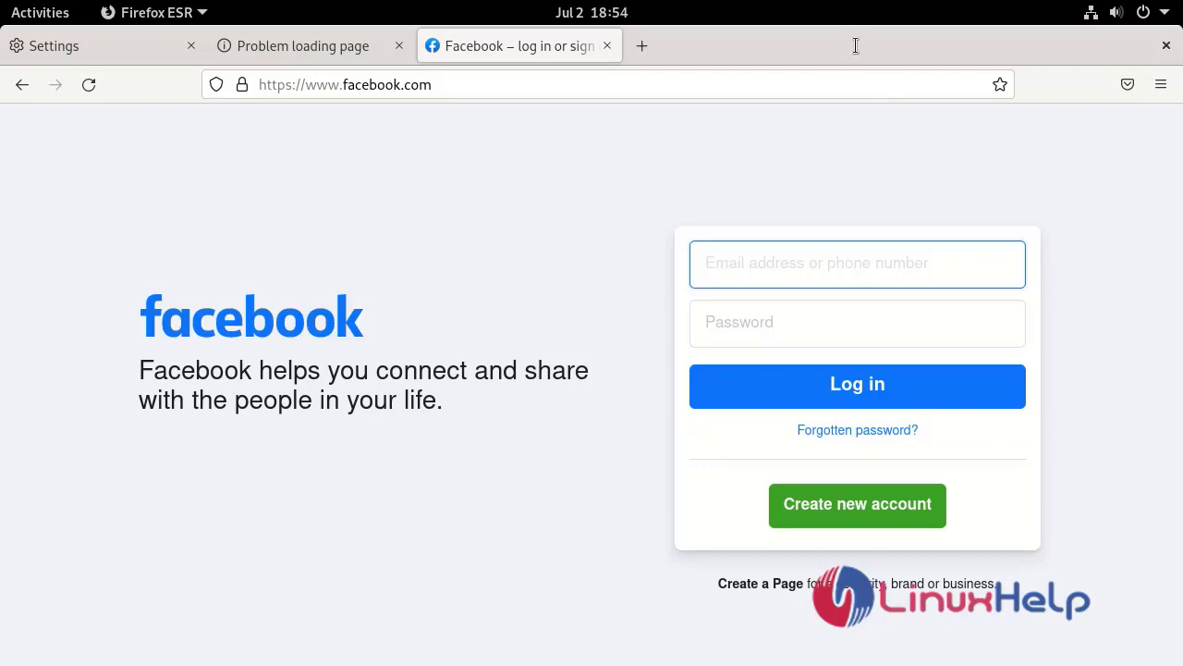